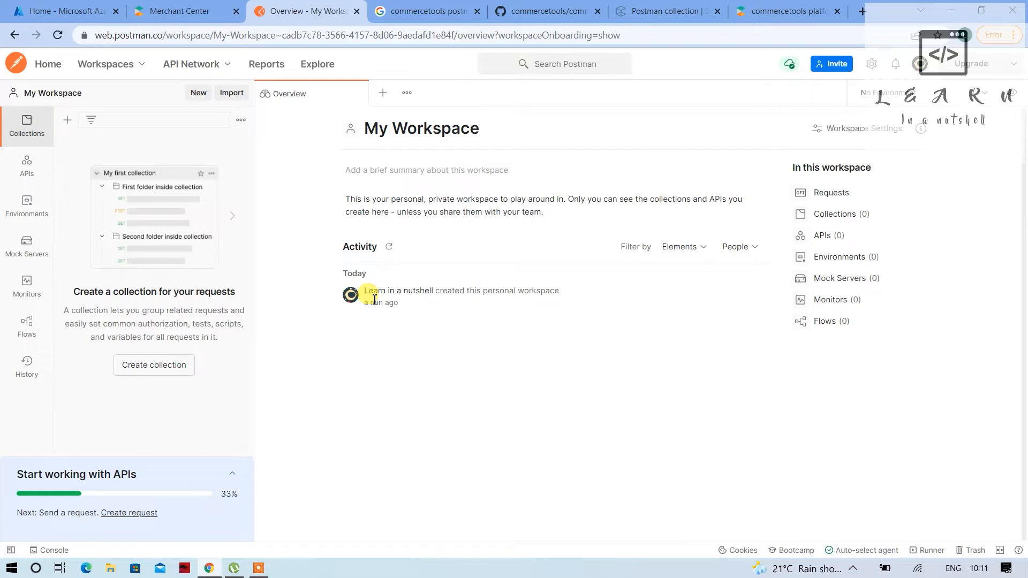
pyautogui.moveTo(327, 333)
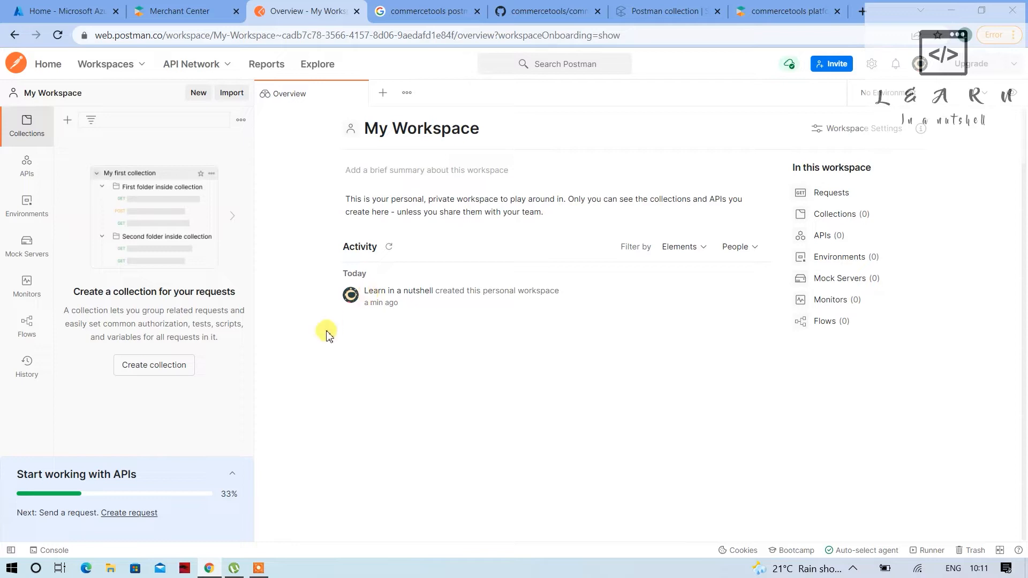
pyautogui.moveTo(317, 63)
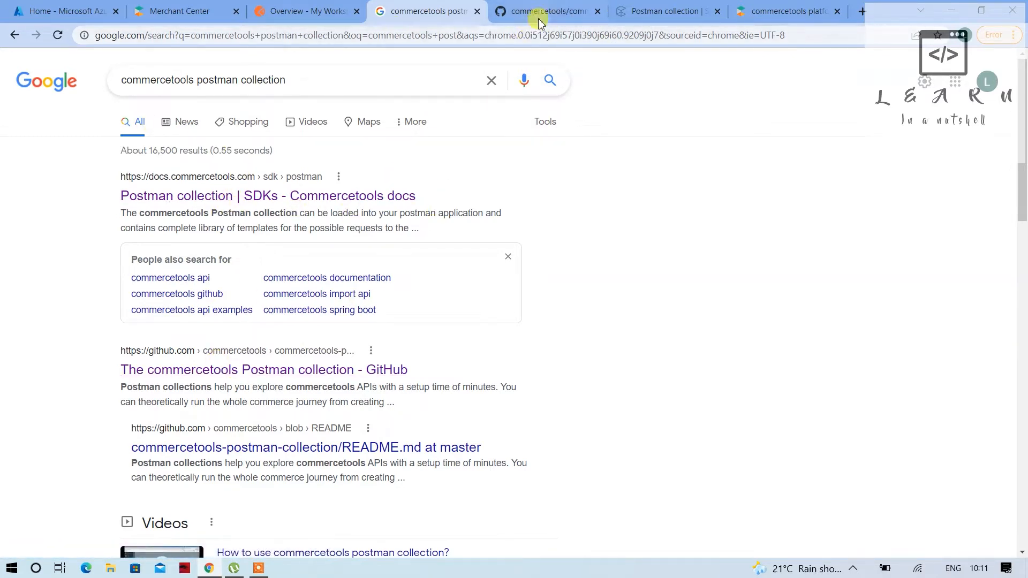
# - Accept cookies on the Postman collection docs page, then show the commercetools Playground page
pyautogui.click(665, 11)
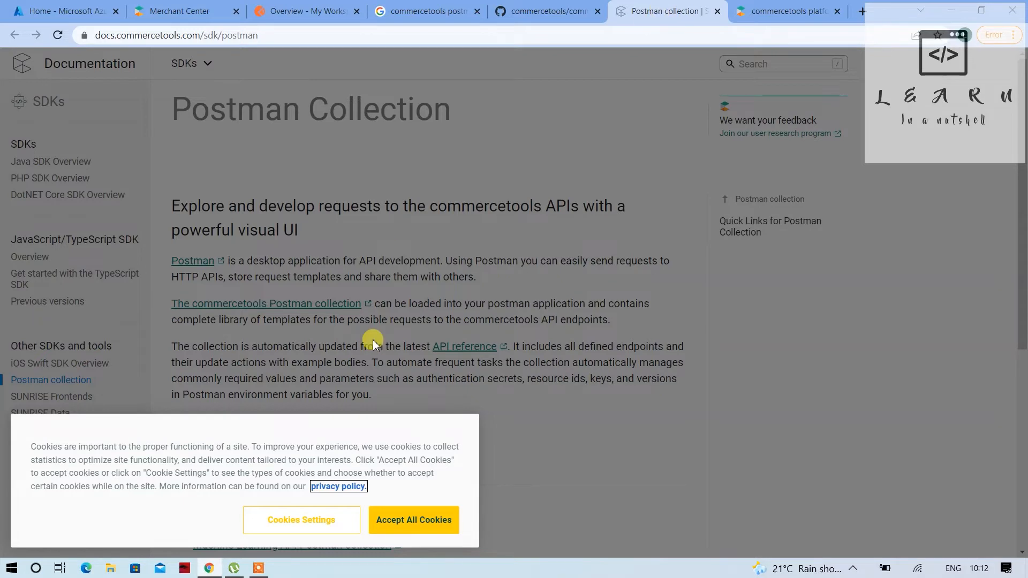
pyautogui.click(414, 520)
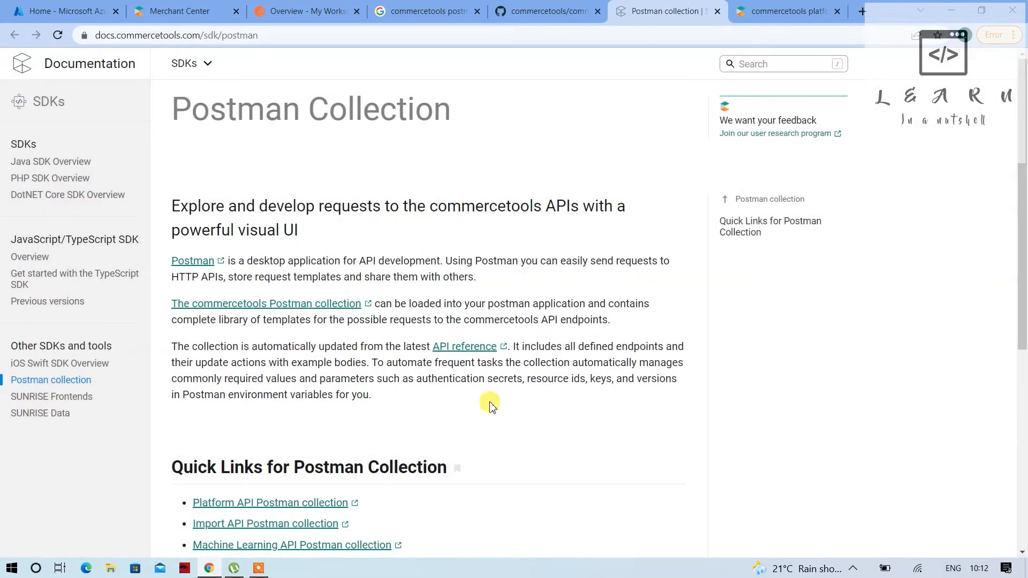
pyautogui.click(787, 11)
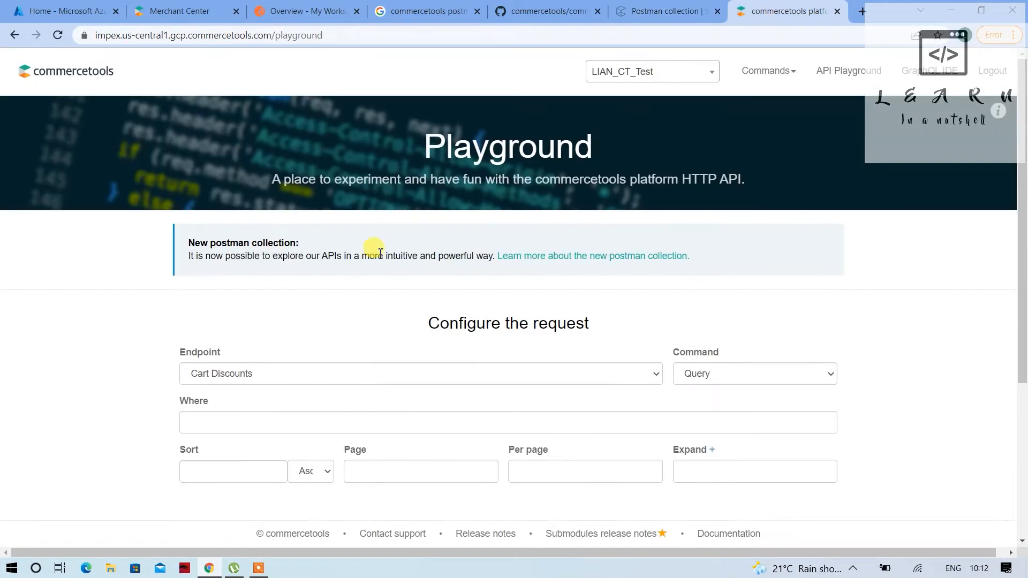
pyautogui.moveTo(536, 256)
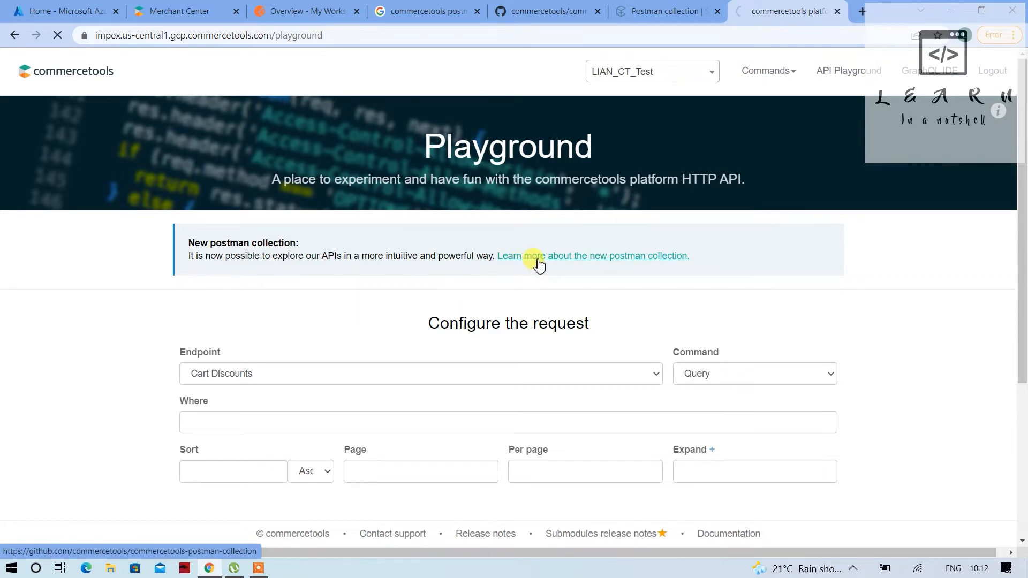
# - Download the commercetools-postman-collection GitHub repository as a ZIP archive
pyautogui.click(593, 255)
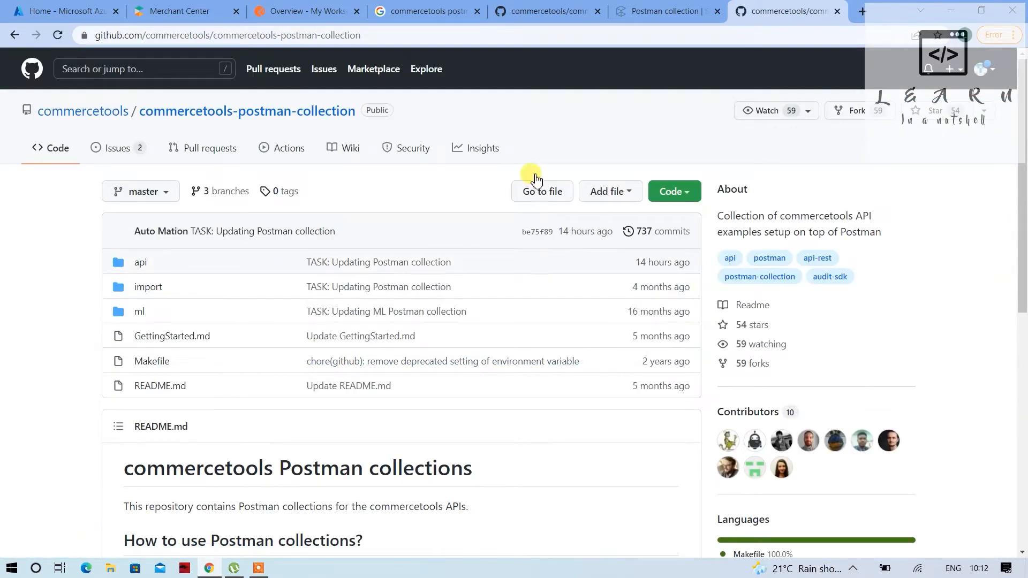
pyautogui.click(547, 10)
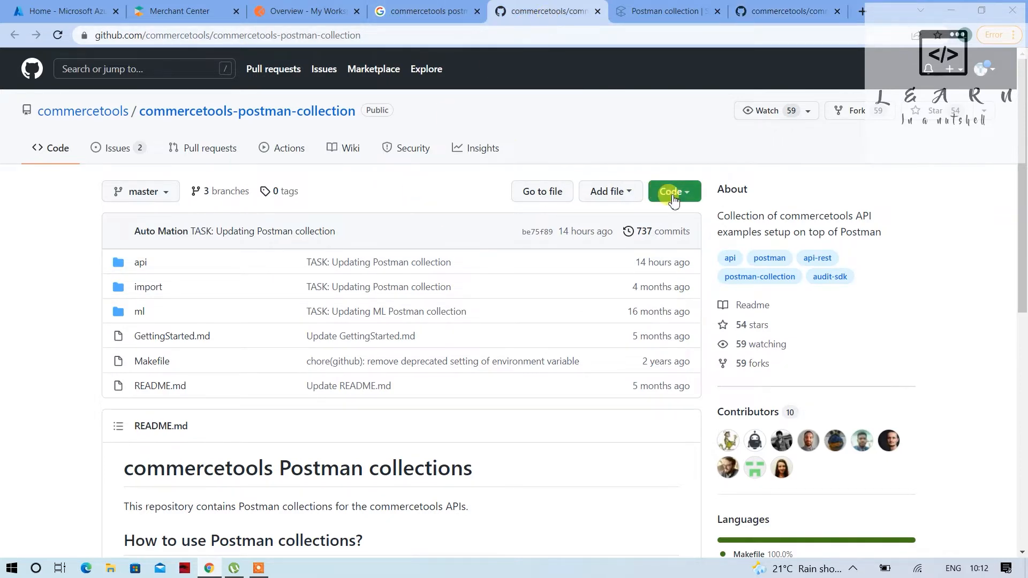
pyautogui.click(673, 191)
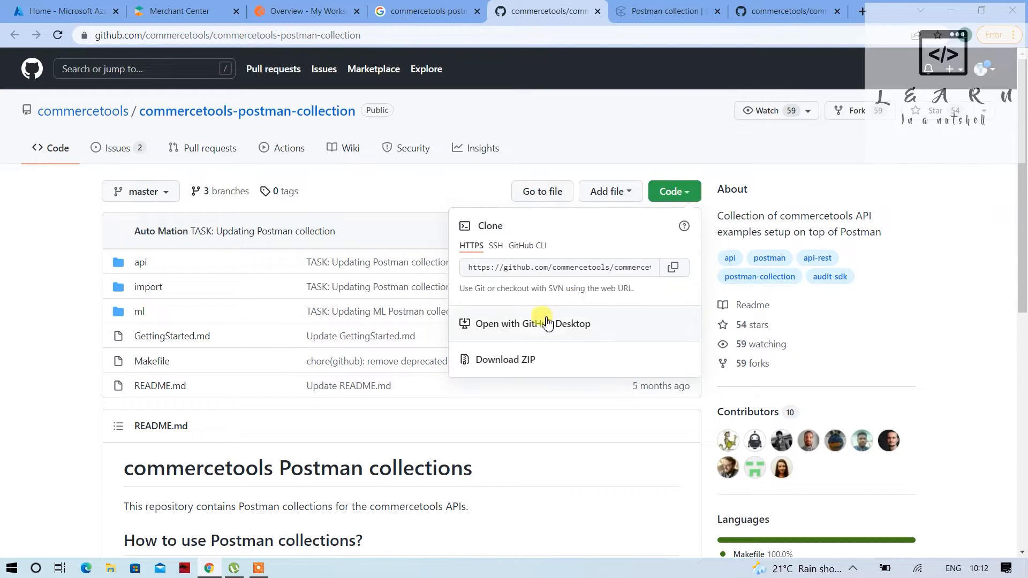
pyautogui.click(504, 359)
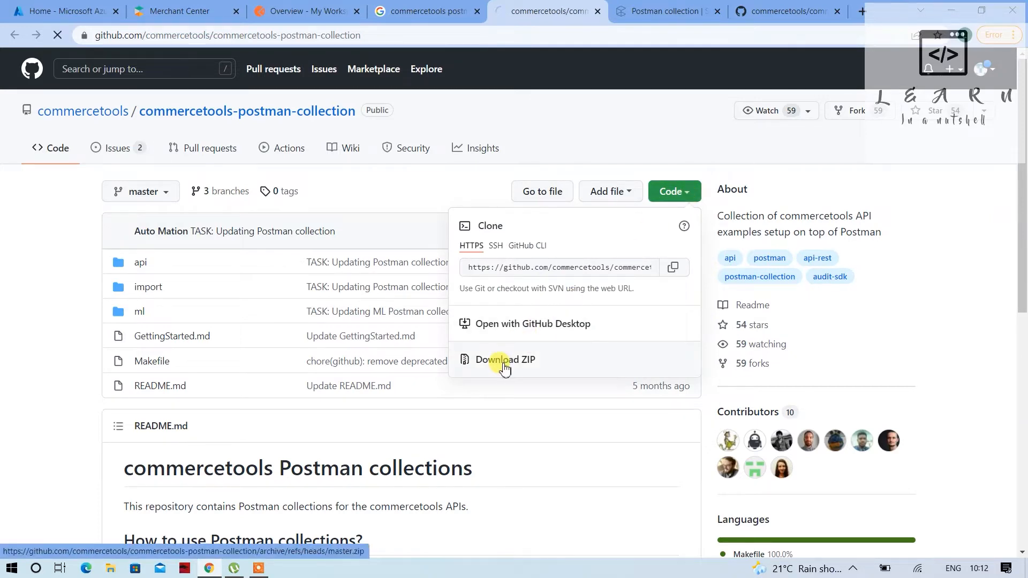
pyautogui.click(504, 360)
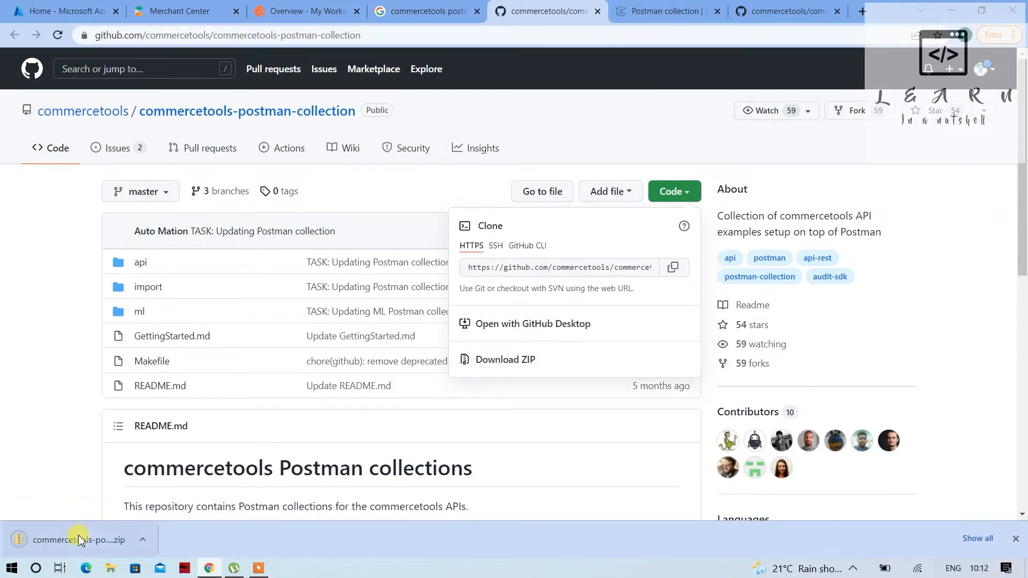
# - Extract the downloaded ZIP into a commercetools-postman-collection-master folder in Downloads and enter it
pyautogui.click(79, 539)
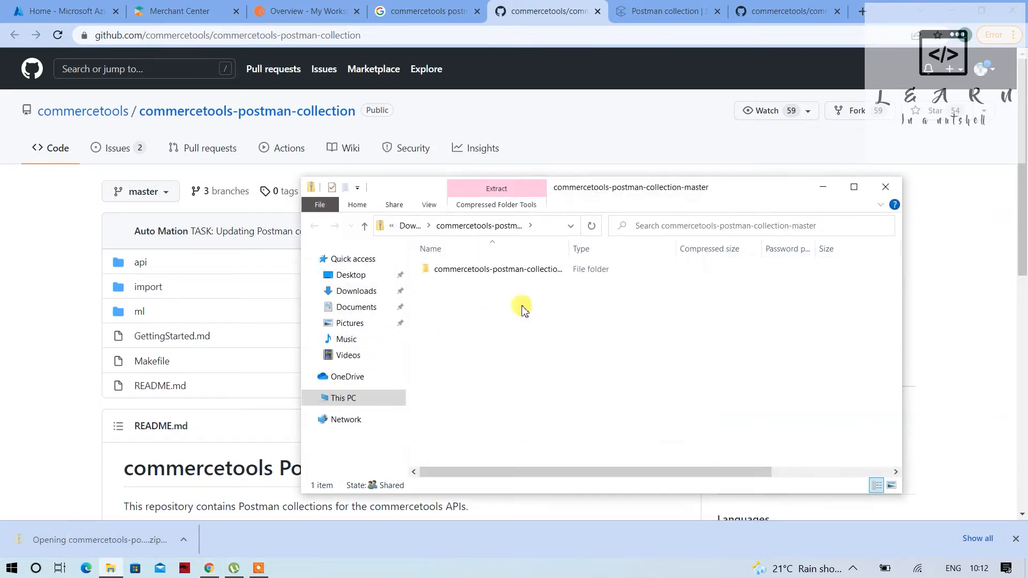
pyautogui.click(498, 269)
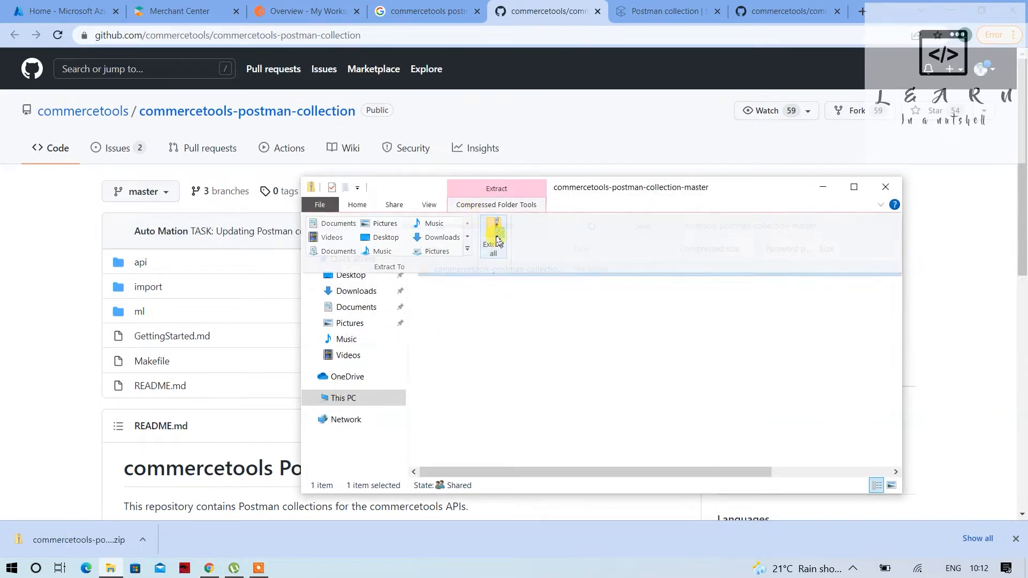
pyautogui.click(493, 236)
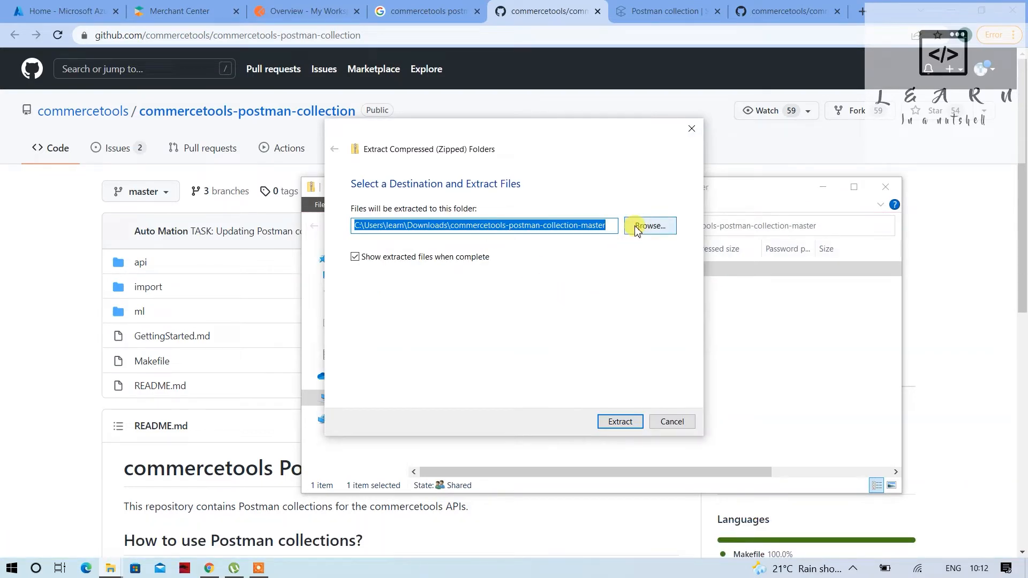
pyautogui.moveTo(618, 421)
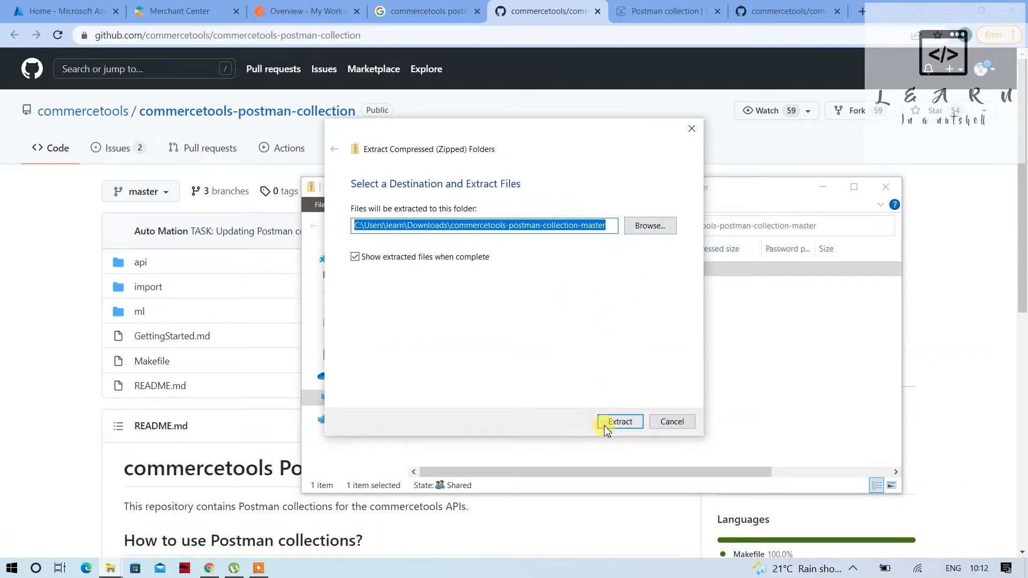
pyautogui.click(617, 422)
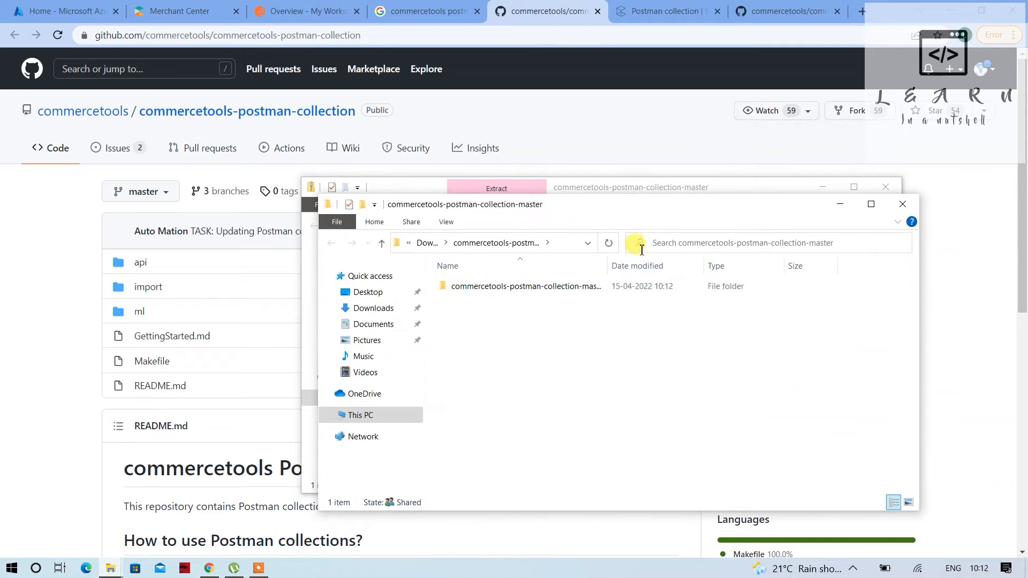
pyautogui.doubleClick(525, 286)
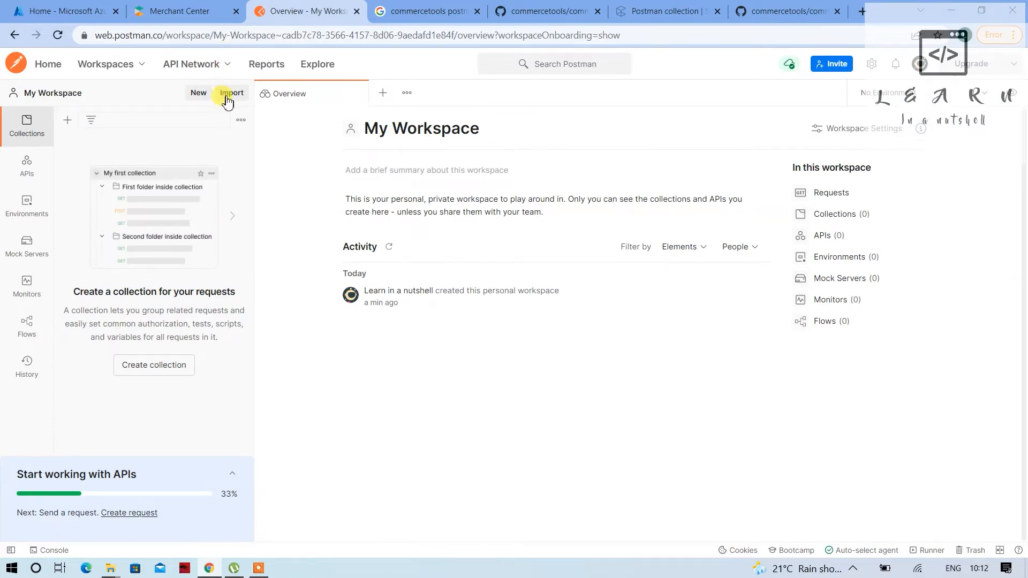
# - Upload the collection and template files from the extracted api folder into Postman's import dialog
pyautogui.click(230, 93)
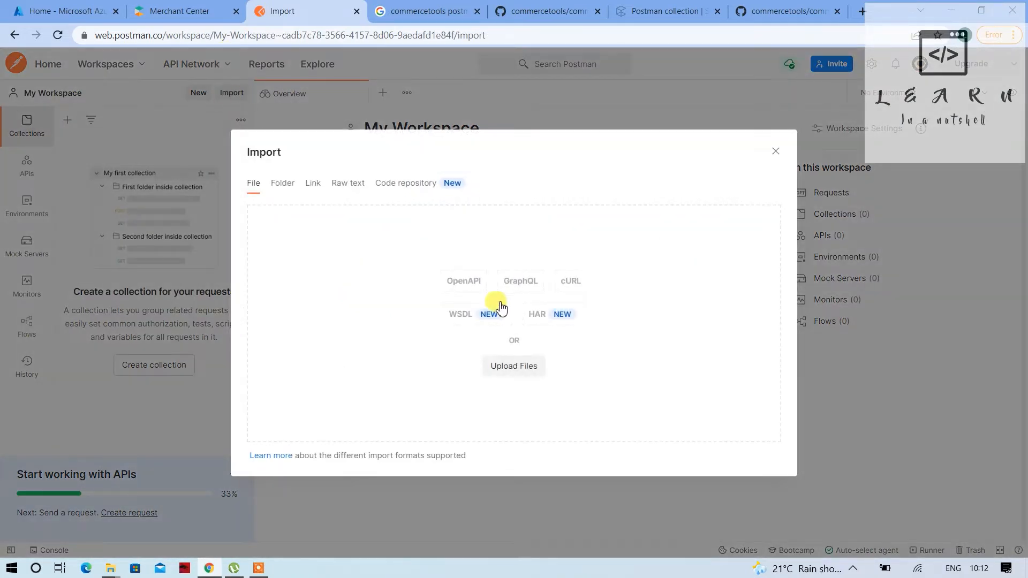
pyautogui.click(513, 366)
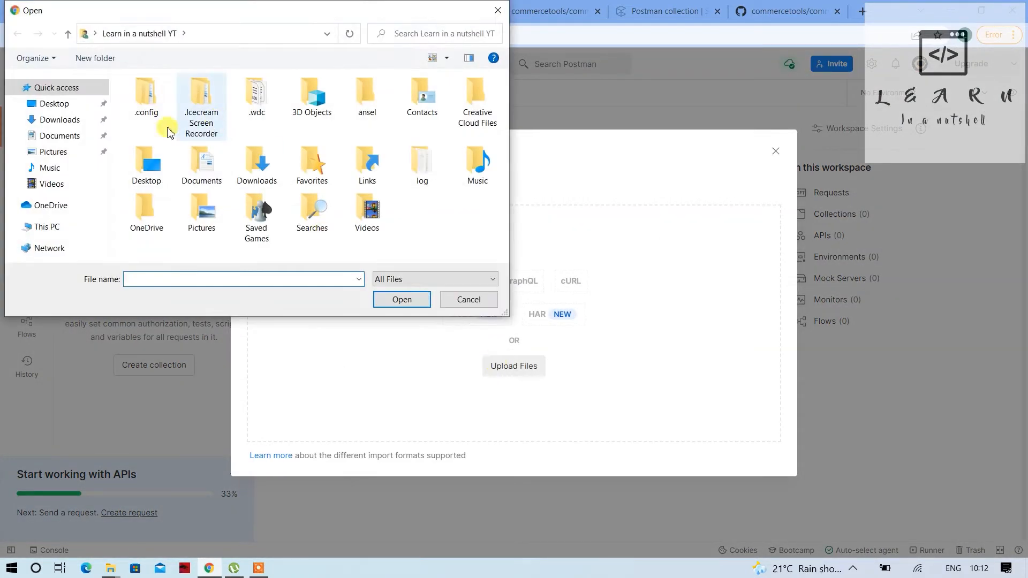
pyautogui.click(60, 119)
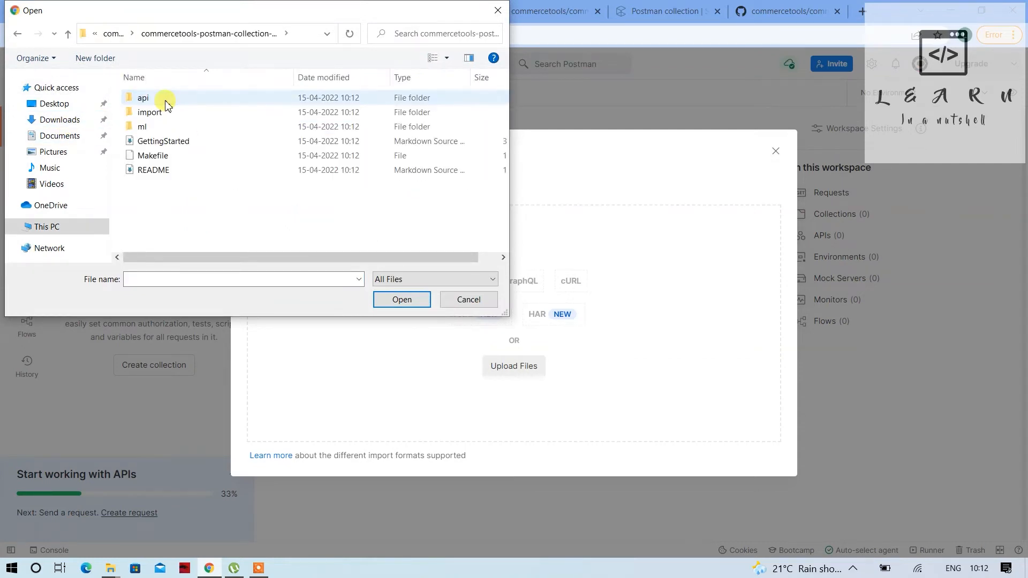
pyautogui.click(142, 97)
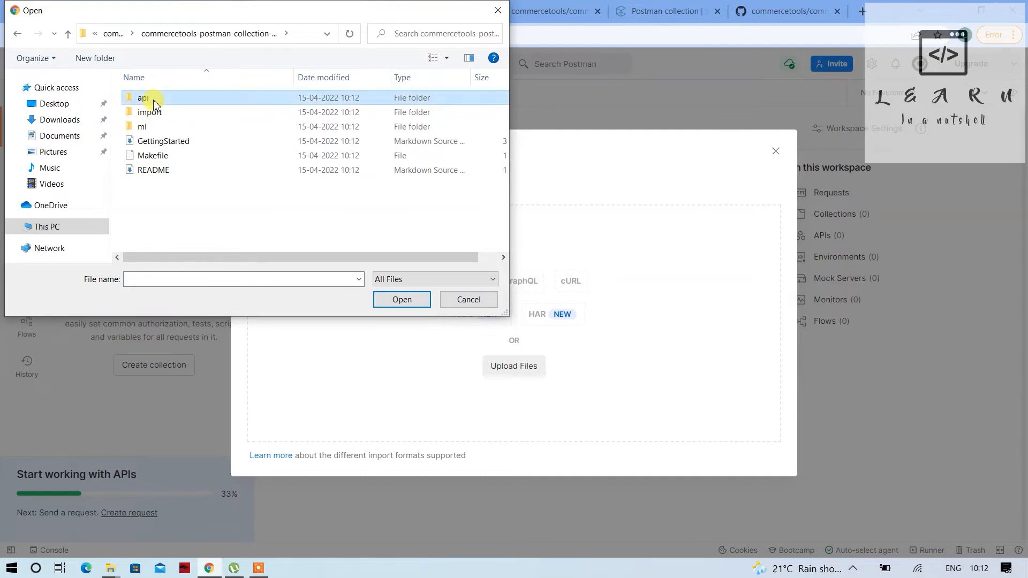
pyautogui.doubleClick(143, 98)
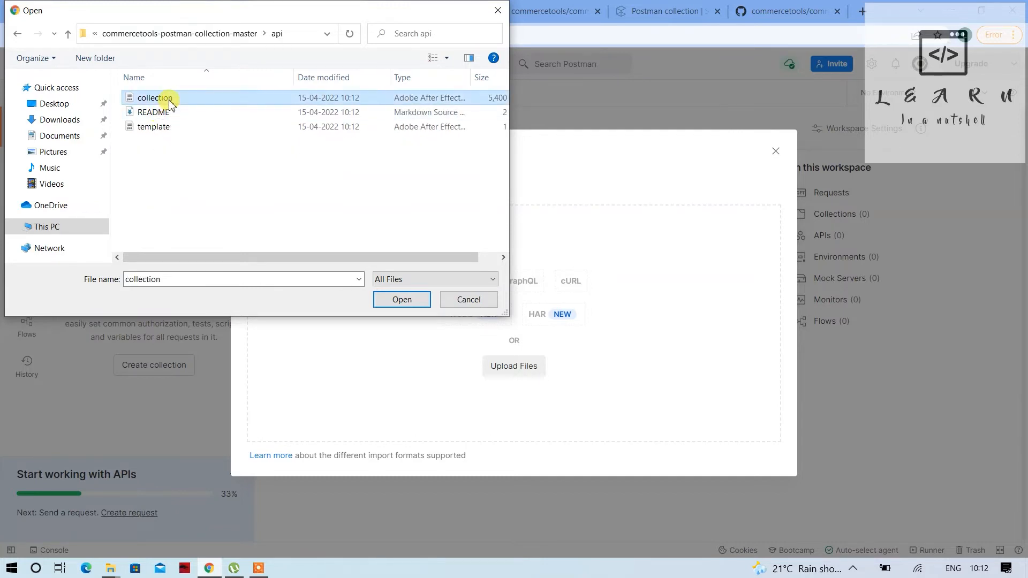
pyautogui.click(153, 127)
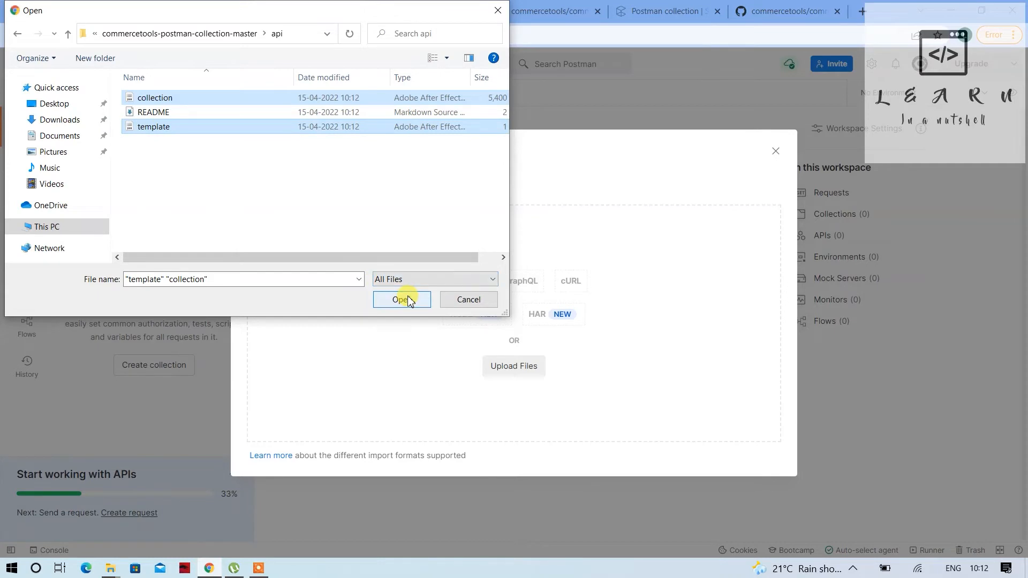
pyautogui.click(401, 300)
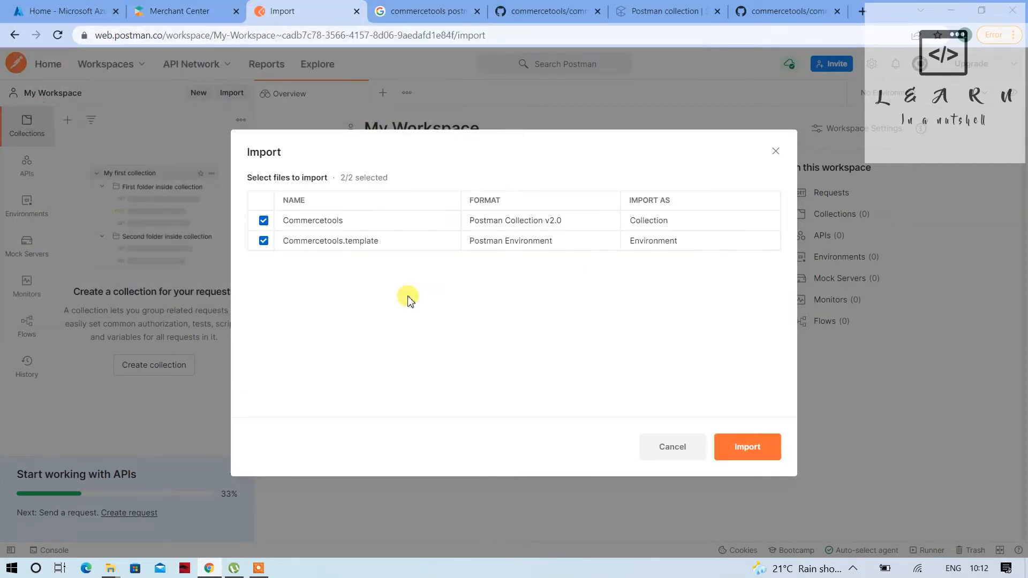
# - Import the Commercetools collection and environment into My Workspace
pyautogui.click(746, 447)
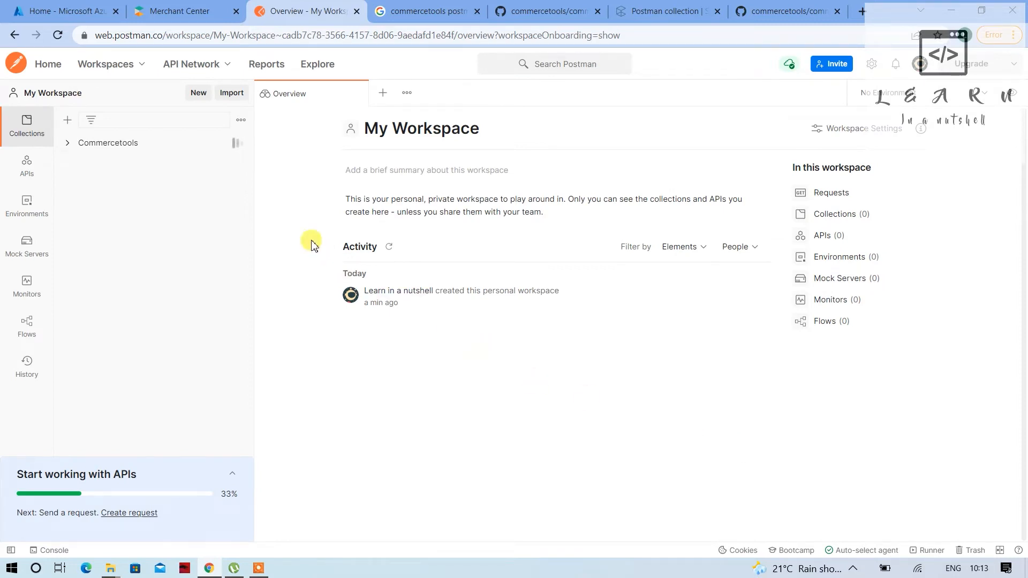
pyautogui.moveTo(191, 63)
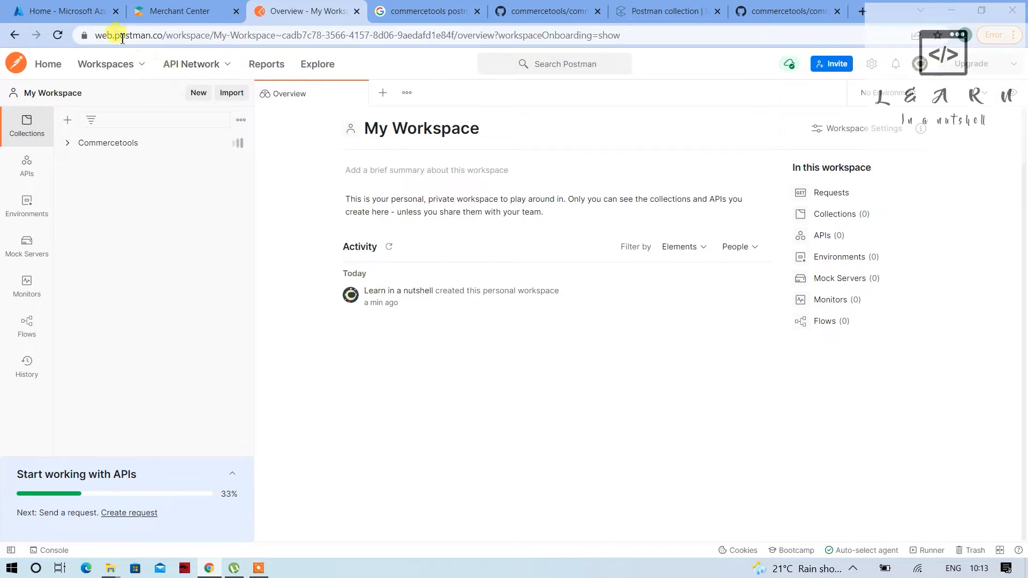
pyautogui.moveTo(180, 10)
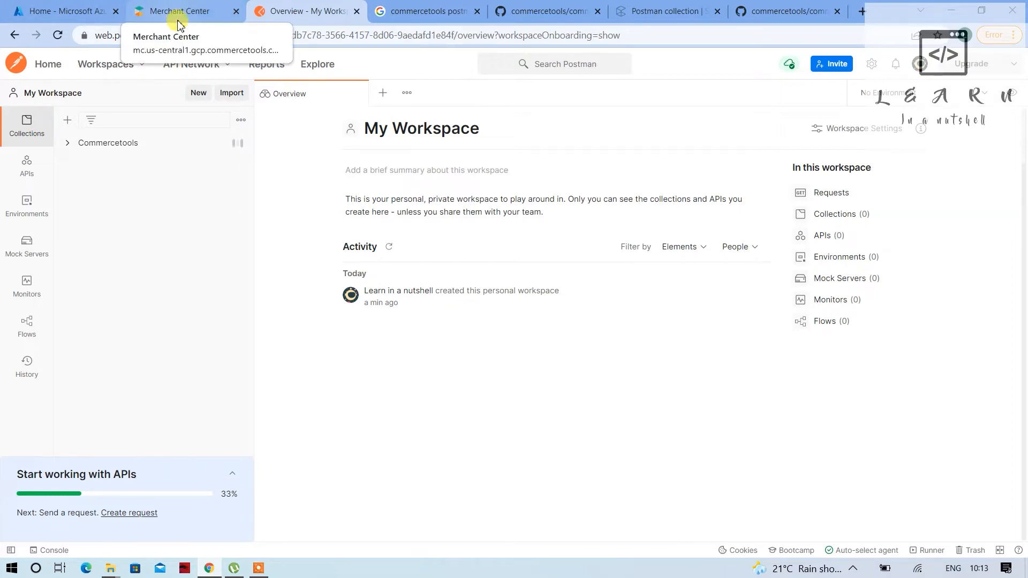
# - Visit the LIAN_CT_Test Merchant Center dashboard, checking back on the Postman workspace
pyautogui.click(183, 10)
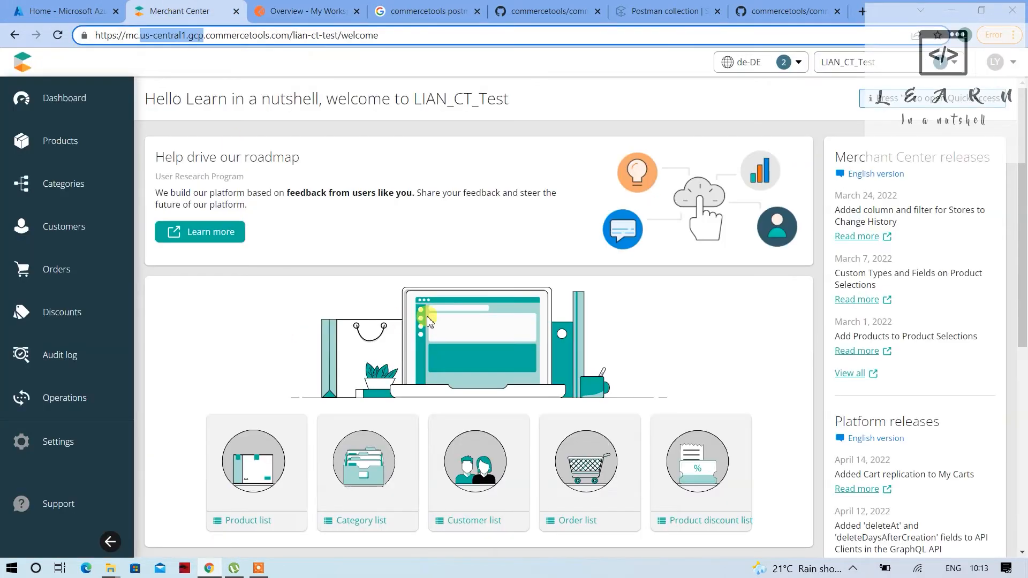
pyautogui.moveTo(476, 225)
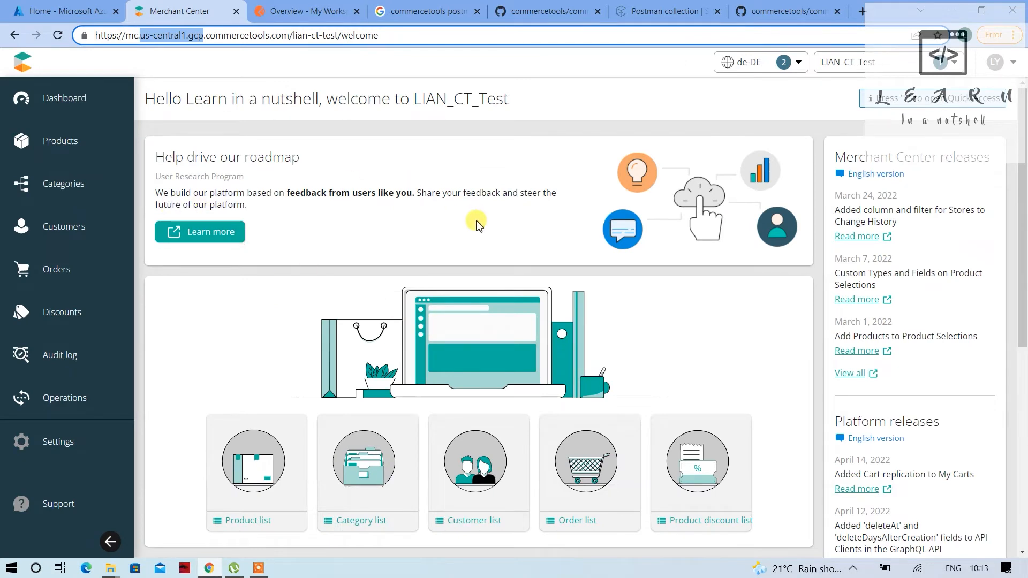
pyautogui.moveTo(170, 170)
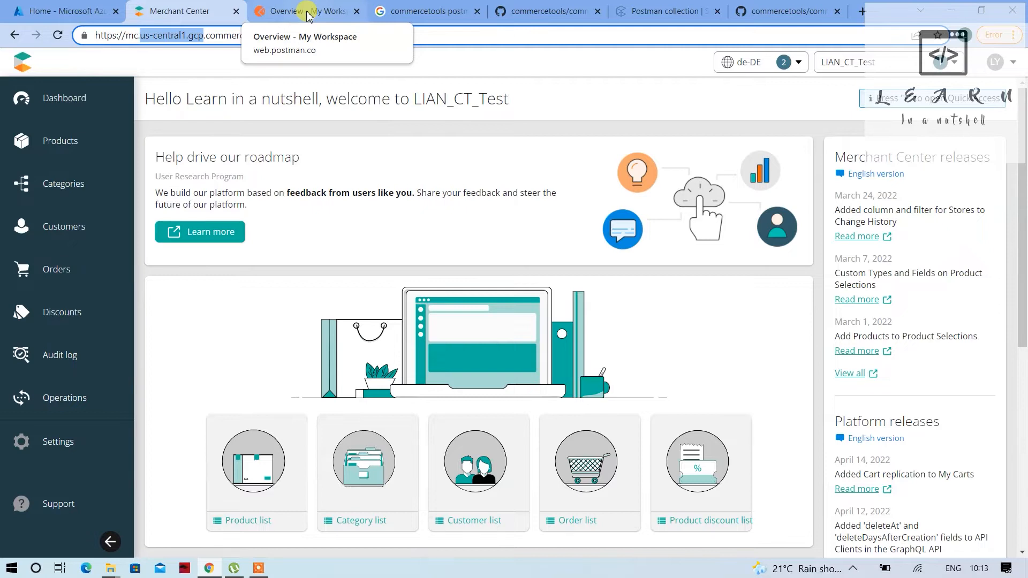
pyautogui.click(305, 10)
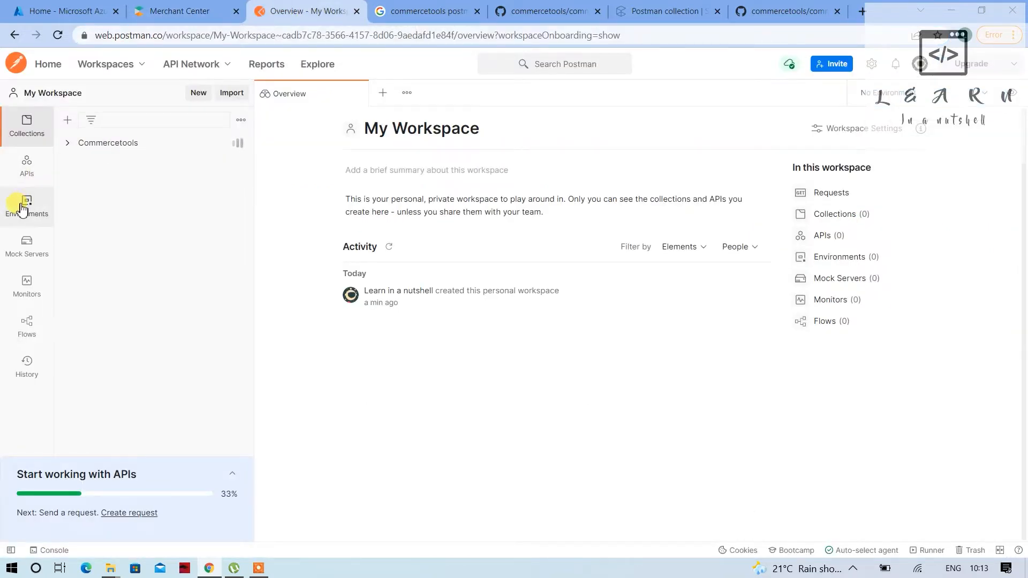
pyautogui.click(183, 11)
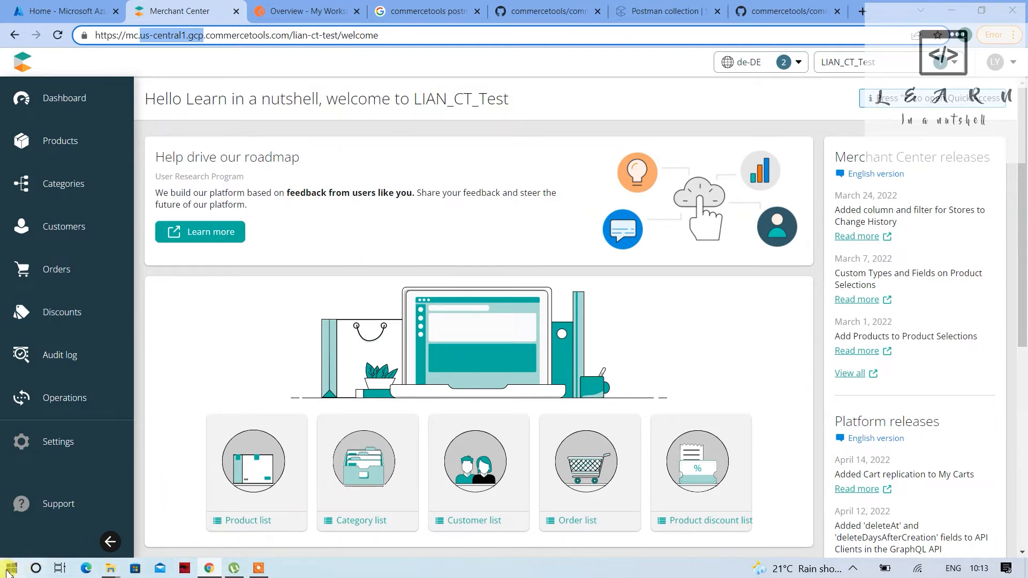
# - Download the Visual Studio Code installer and run its setup
pyautogui.click(9, 567)
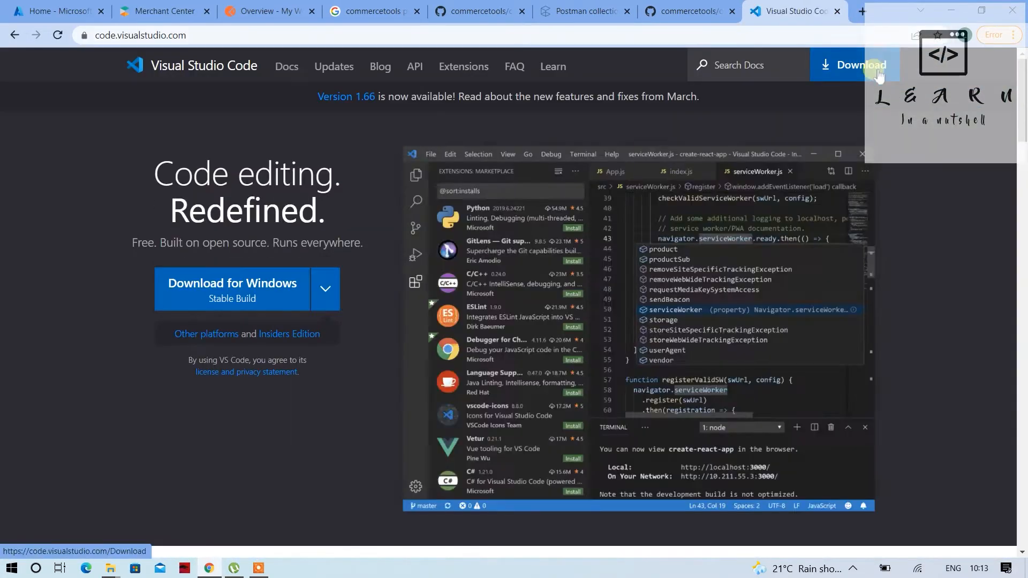
pyautogui.click(853, 65)
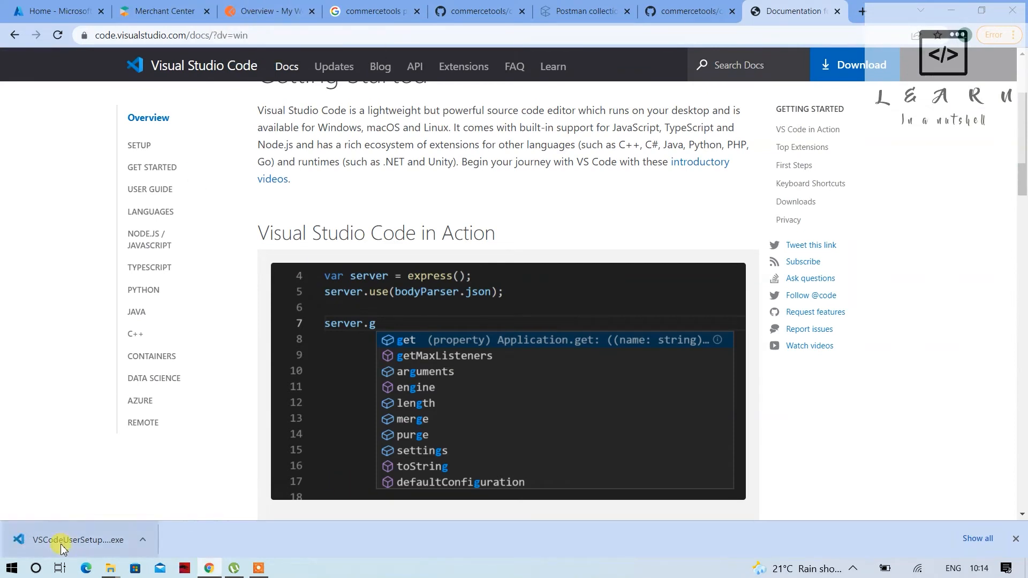
pyautogui.click(78, 539)
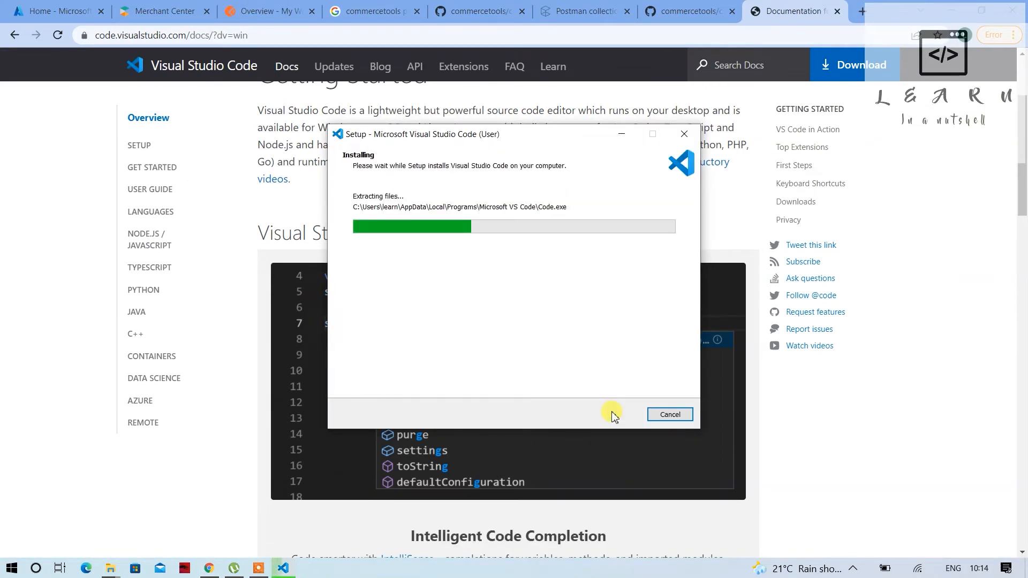
# - Open the commercetools sunrise data repository and trust its folder in Visual Studio Code
pyautogui.click(372, 10)
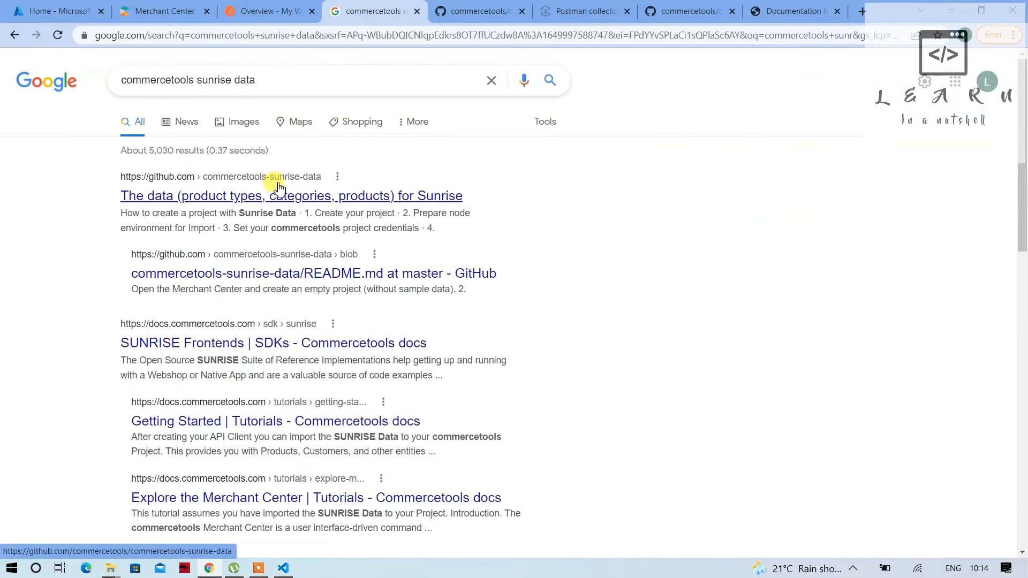
pyautogui.click(290, 195)
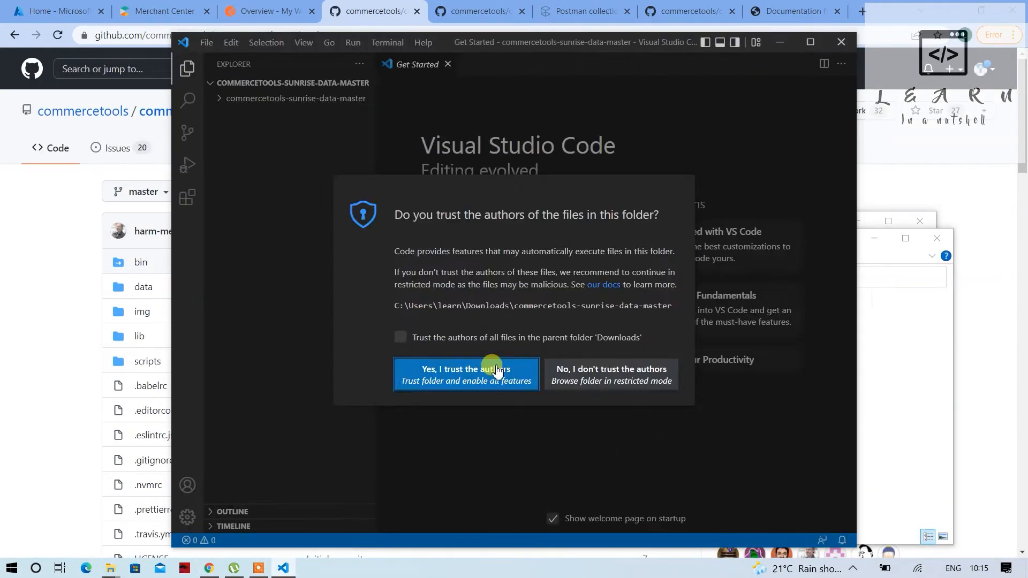
pyautogui.click(163, 10)
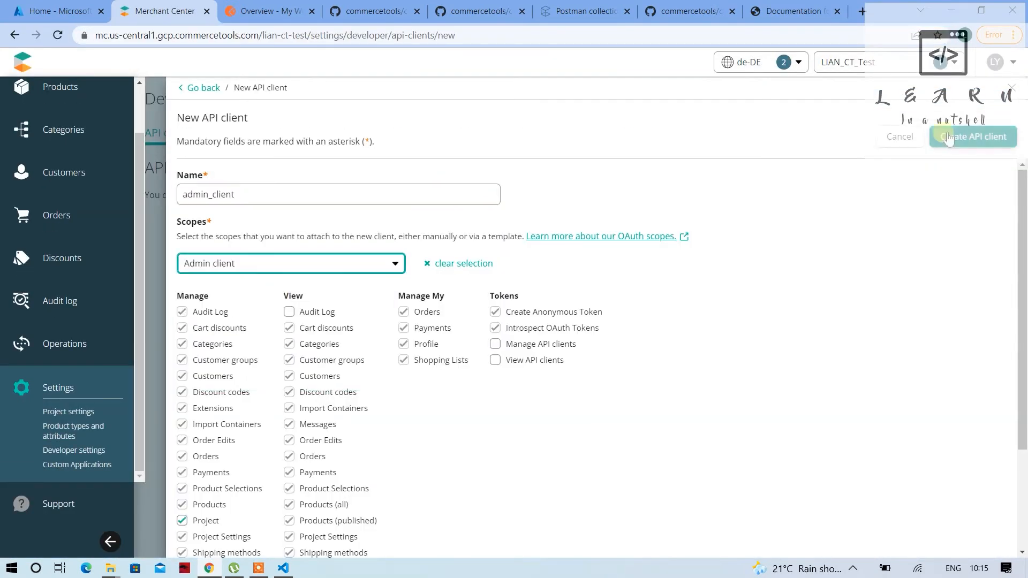
# - Create the admin_client API client and locate its downloaded credentials in File Explorer
pyautogui.click(972, 136)
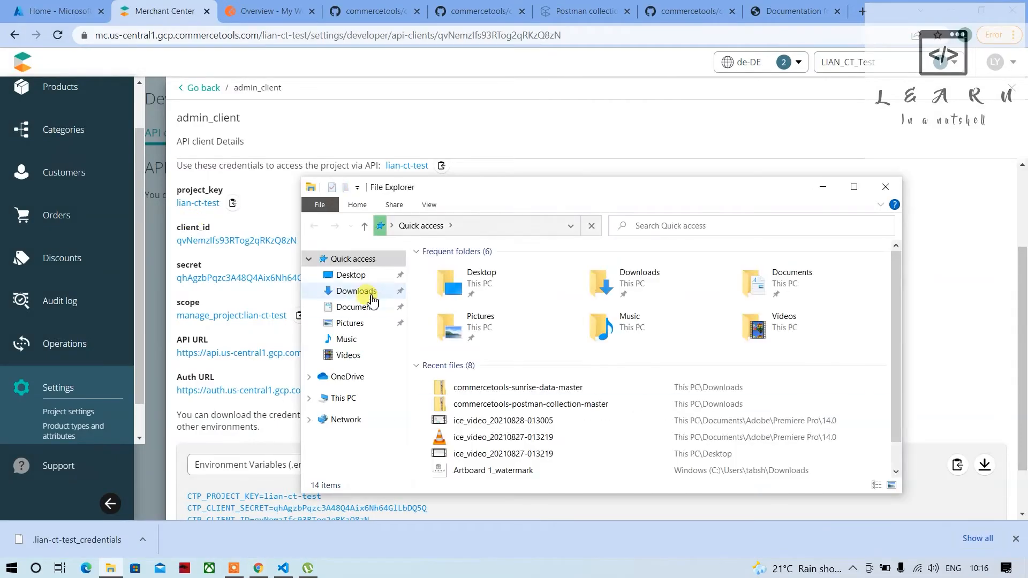
pyautogui.moveTo(332, 339)
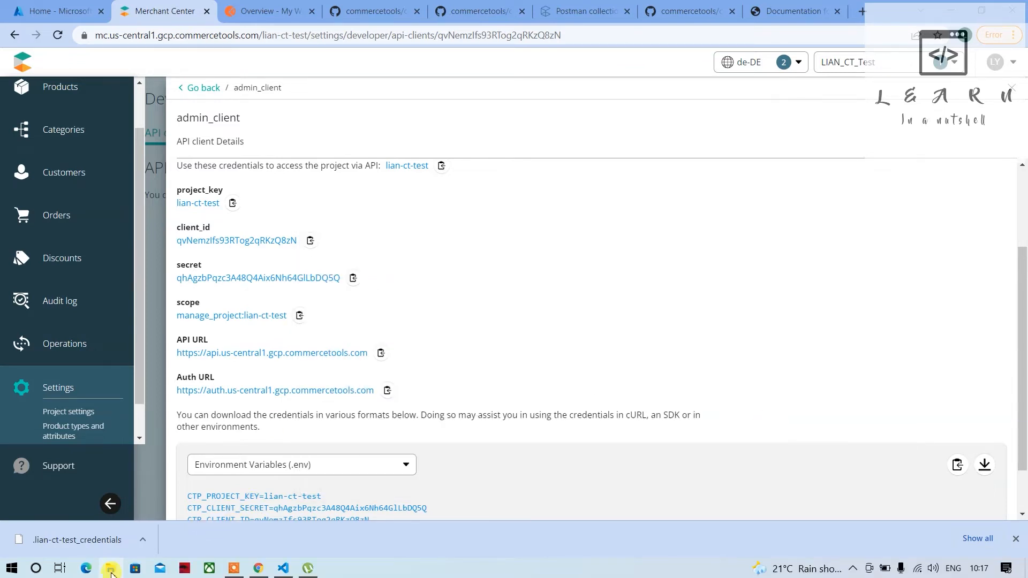
pyautogui.click(110, 567)
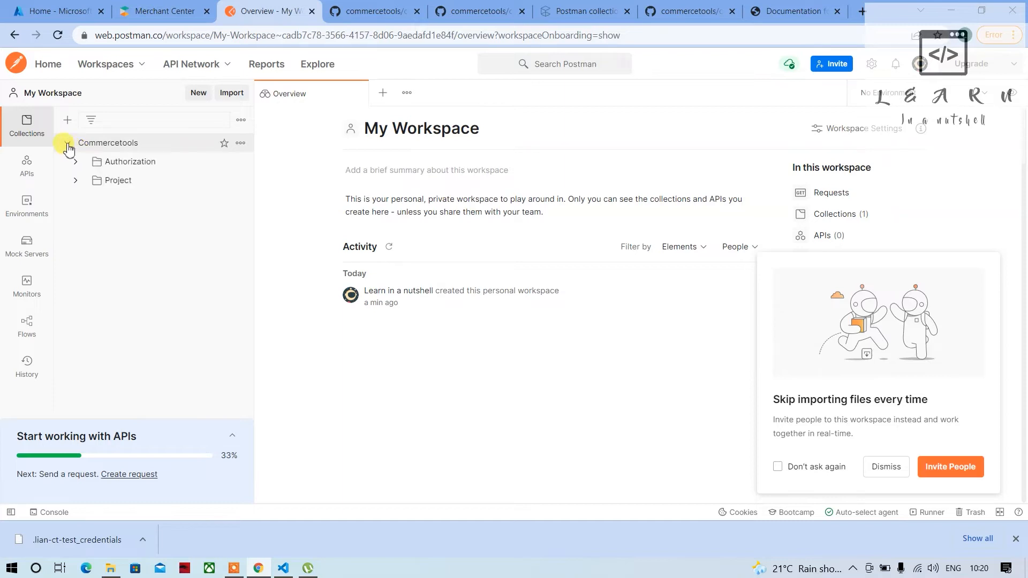
# - Open the Commercetools.template environment and the Downloads folder holding the .env credentials
pyautogui.click(75, 142)
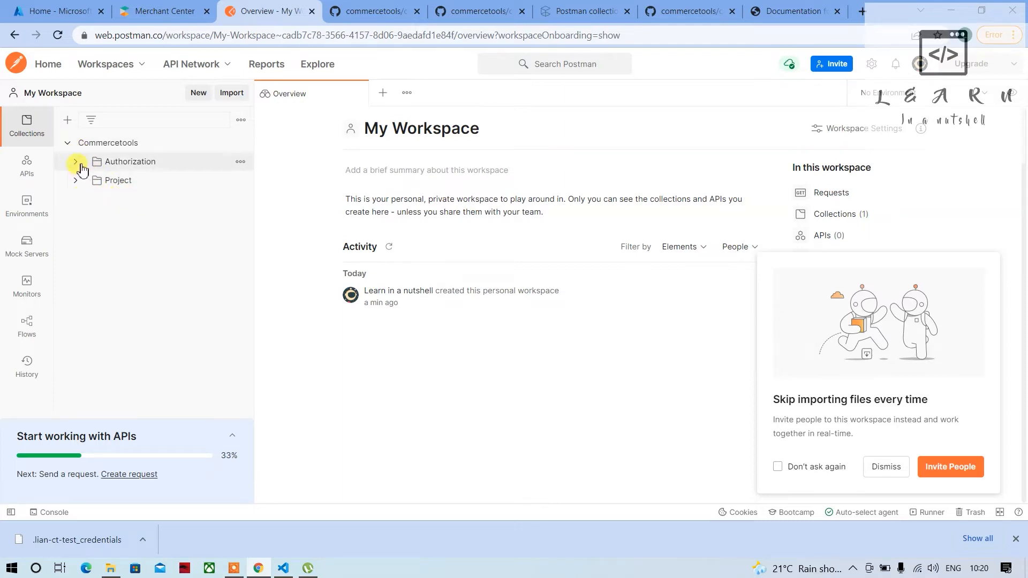
pyautogui.click(26, 206)
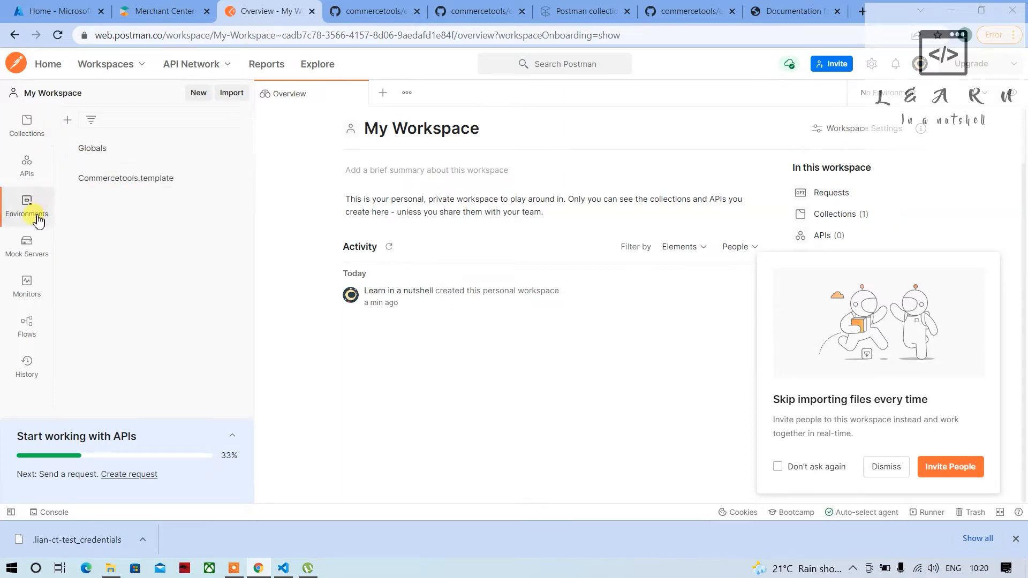
pyautogui.click(126, 178)
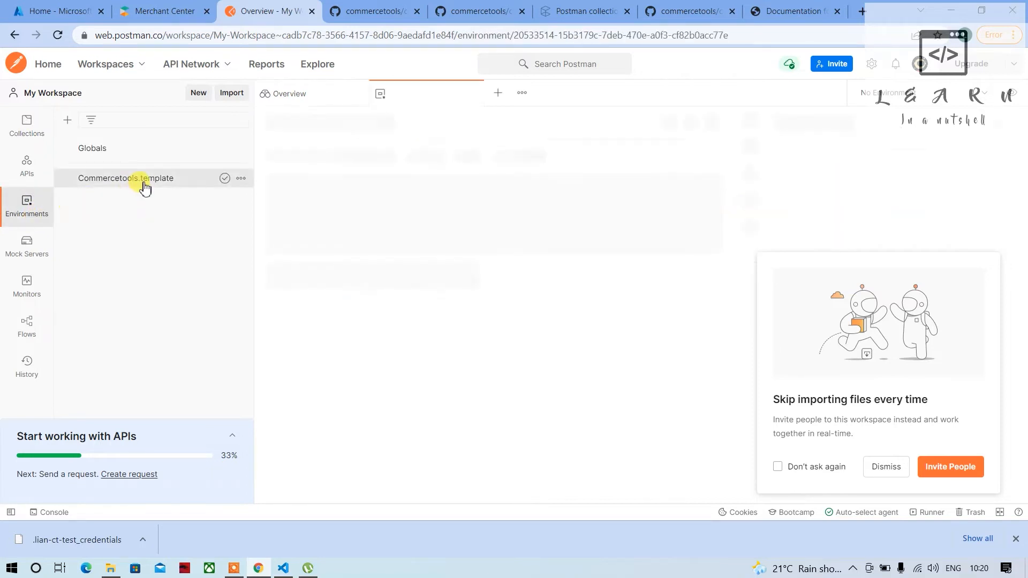
pyautogui.click(126, 178)
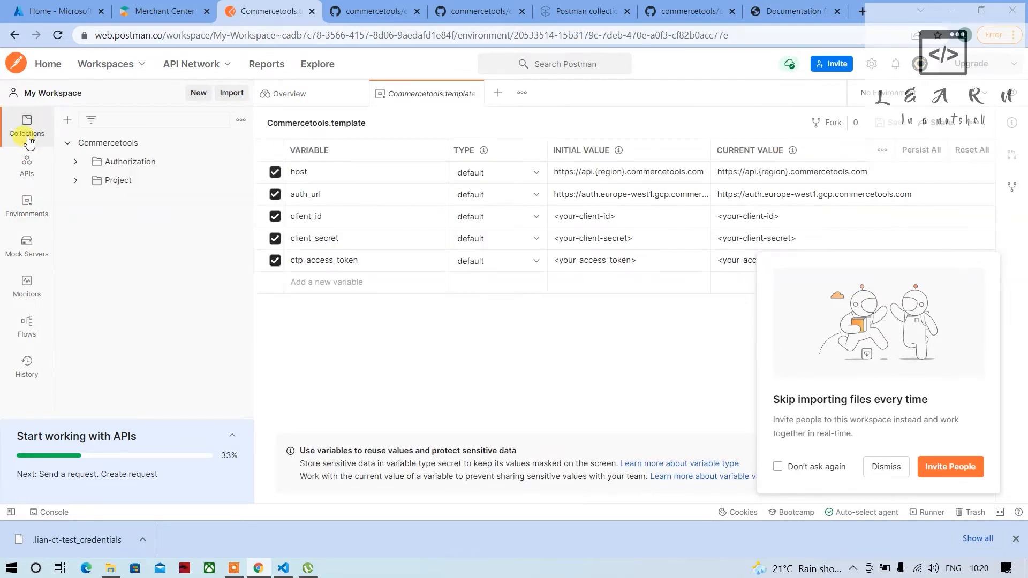
pyautogui.click(26, 206)
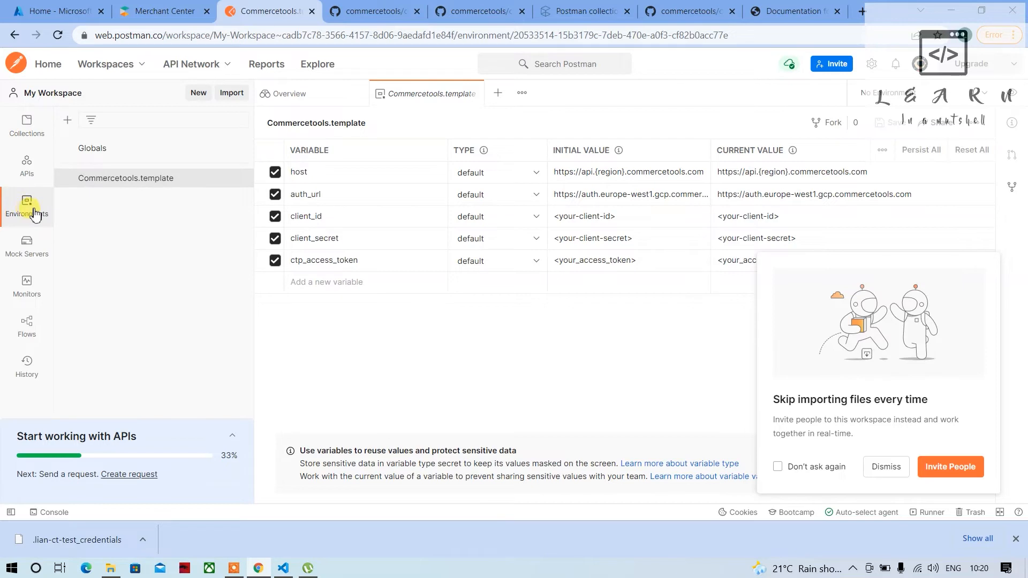
pyautogui.click(112, 567)
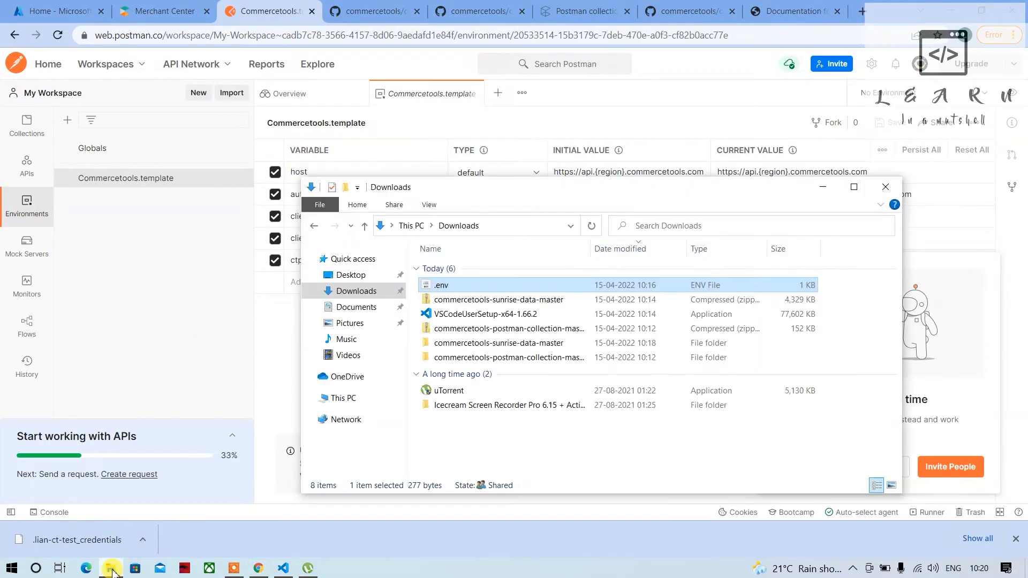
pyautogui.moveTo(288, 562)
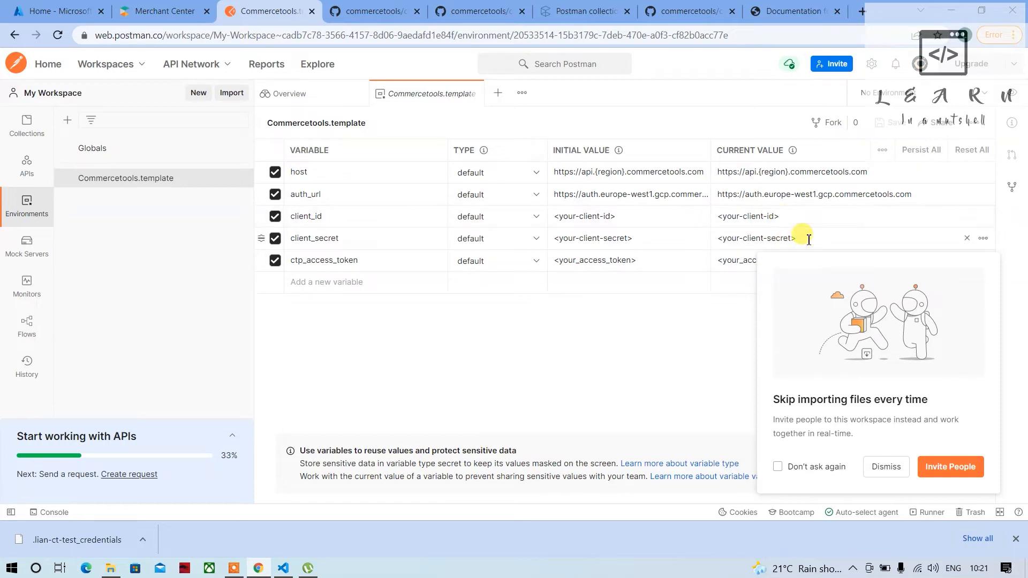
# - Fill client_secret, client_id, auth_url and host current values from the .env file, dismissing the invite prompt
pyautogui.doubleClick(755, 237)
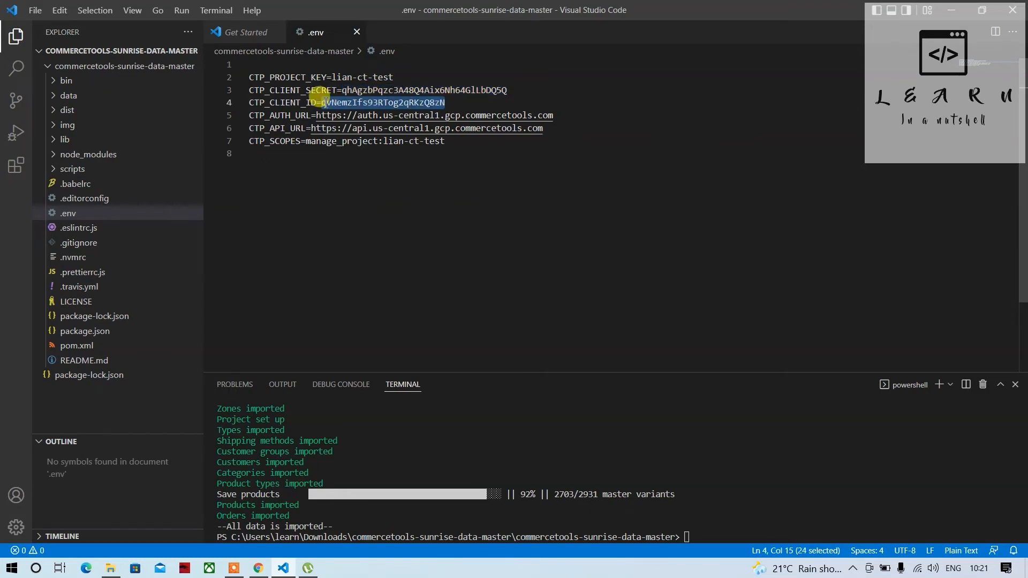
pyautogui.click(259, 568)
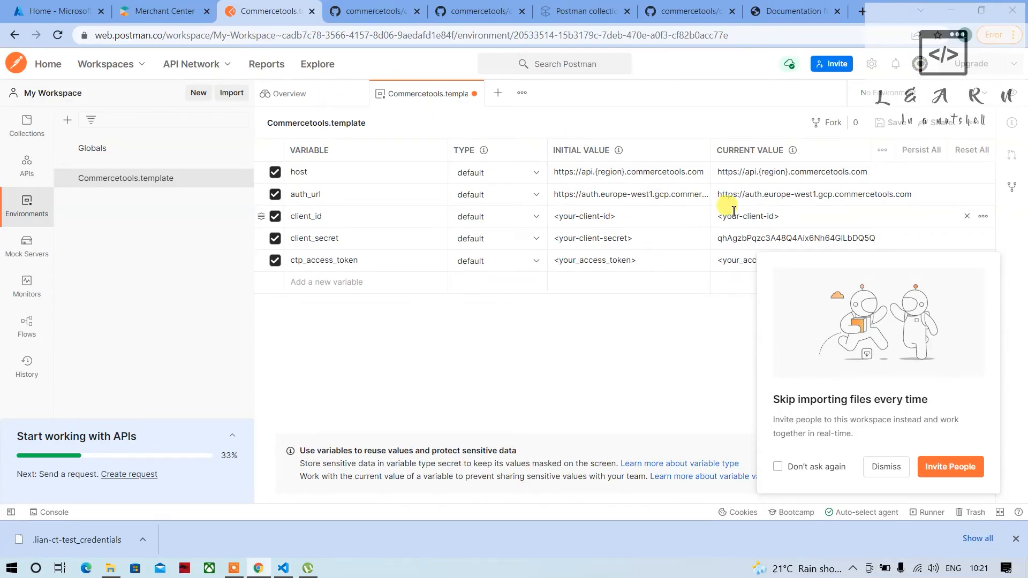
pyautogui.doubleClick(748, 215)
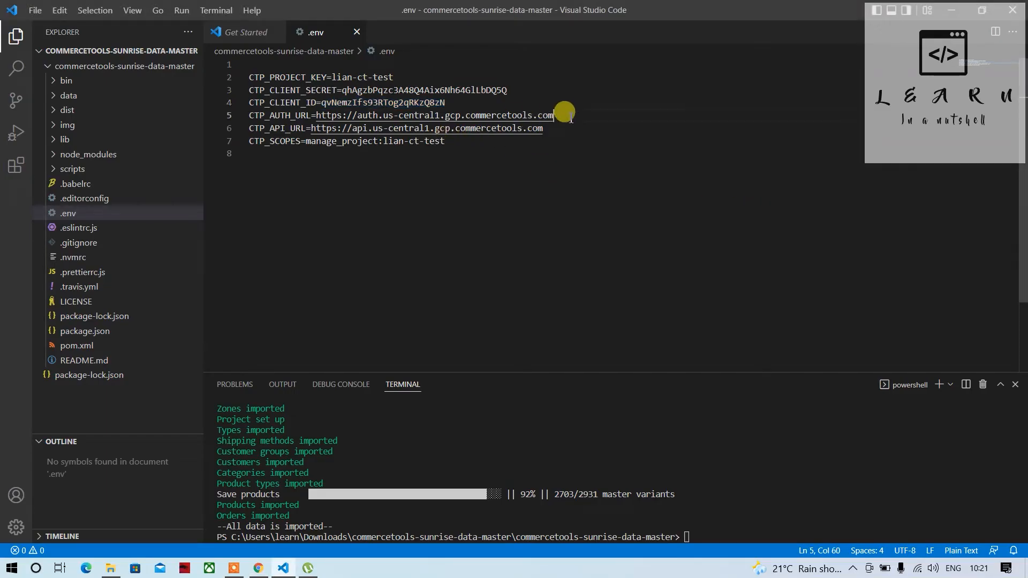
pyautogui.moveTo(318, 116); pyautogui.dragTo(553, 116)
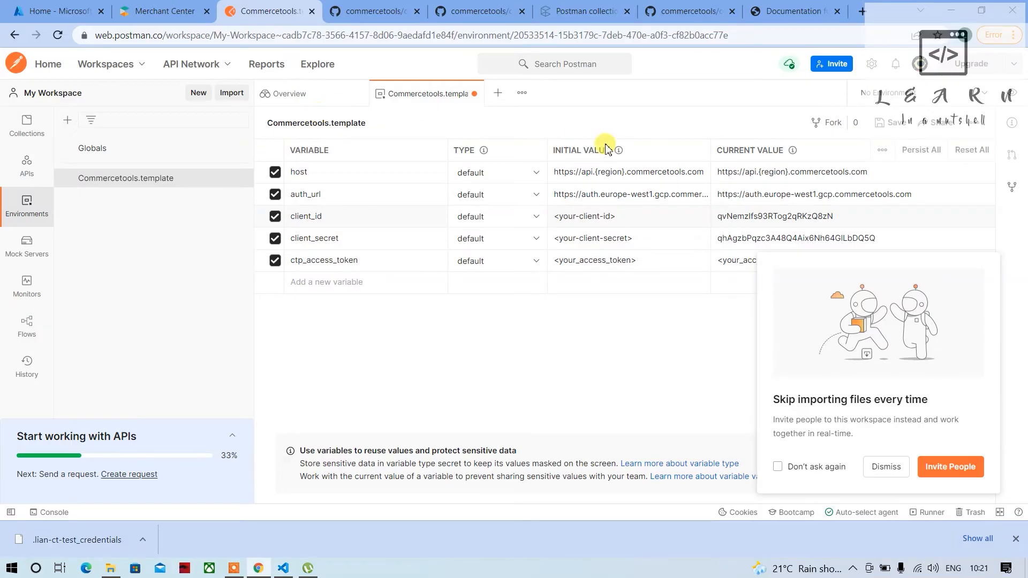
pyautogui.doubleClick(813, 193)
pyautogui.write('us-central')
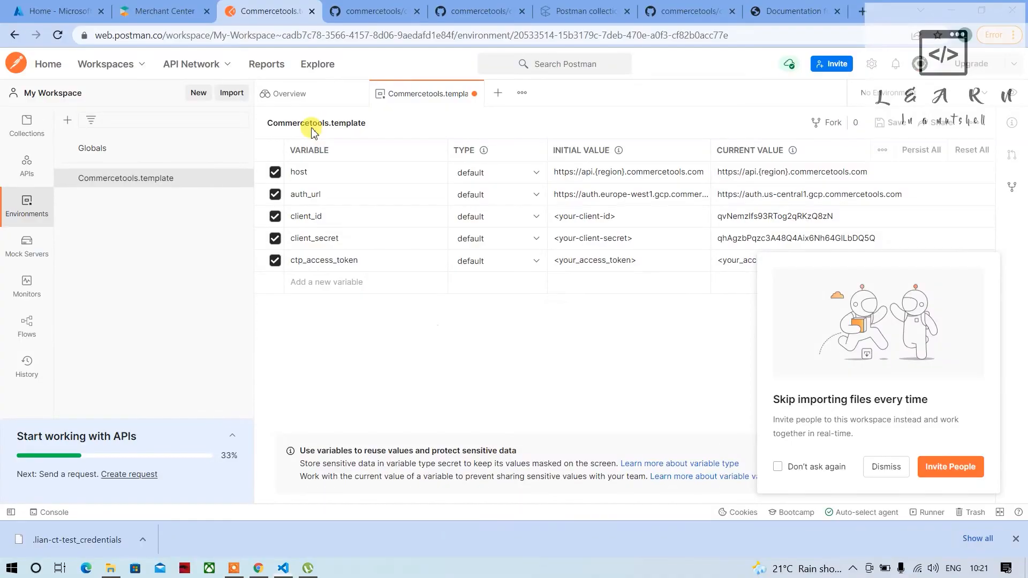
pyautogui.click(794, 171)
pyautogui.write('us-central1.gcp')
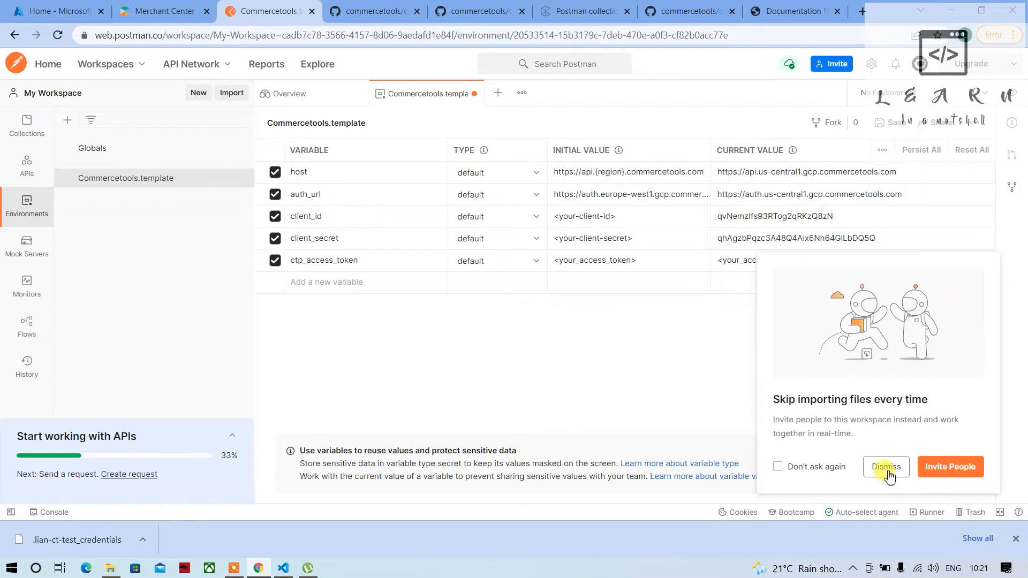
pyautogui.click(885, 466)
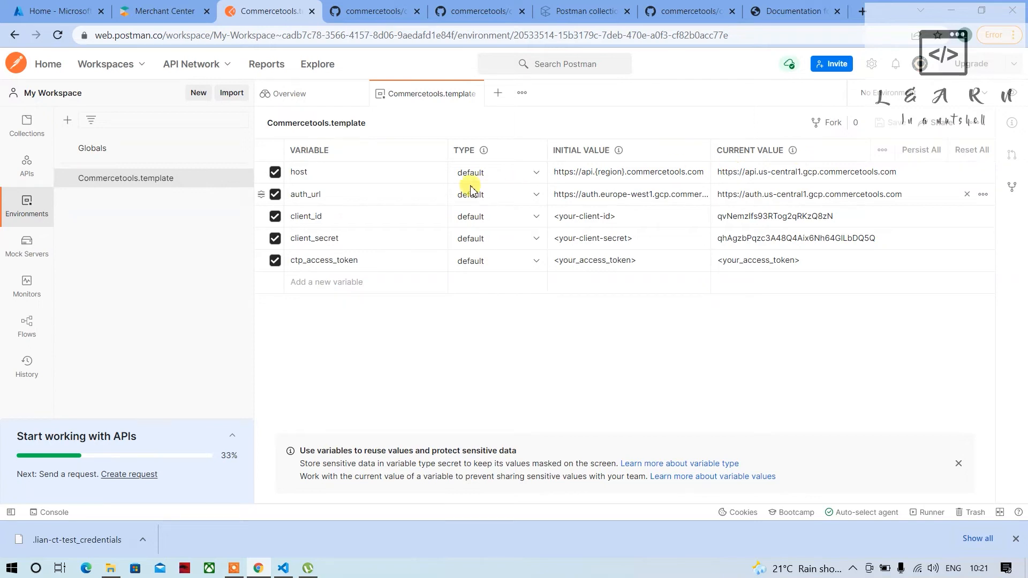
# - Send the Authorization > Obtain access token request and get a 200 OK response
pyautogui.click(25, 124)
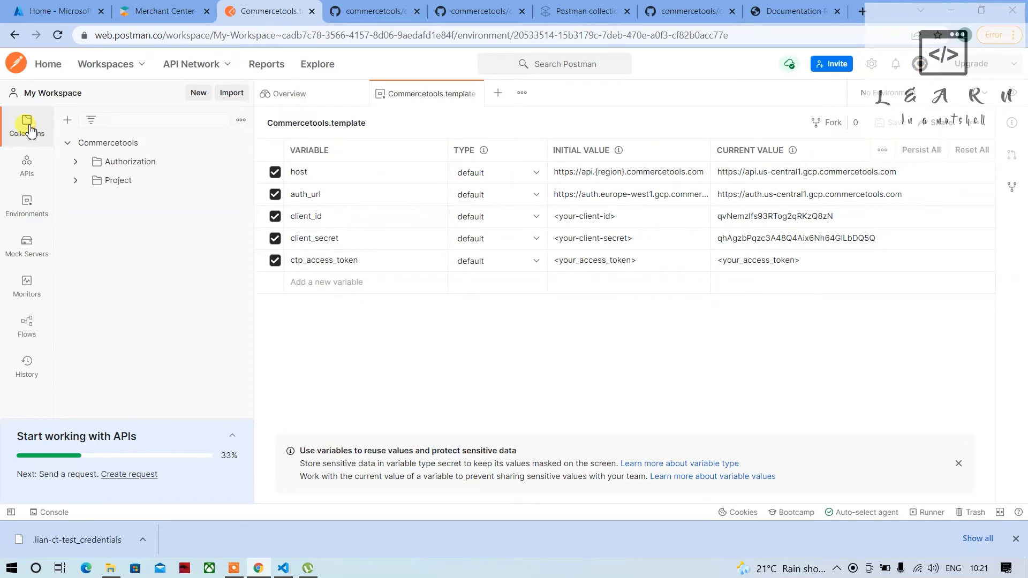
pyautogui.click(129, 162)
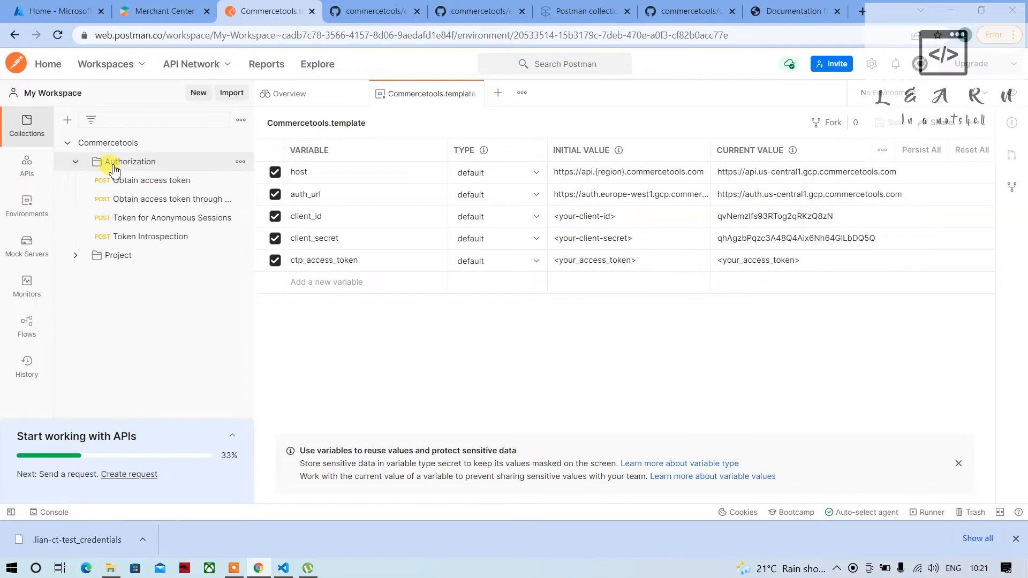
pyautogui.click(885, 92)
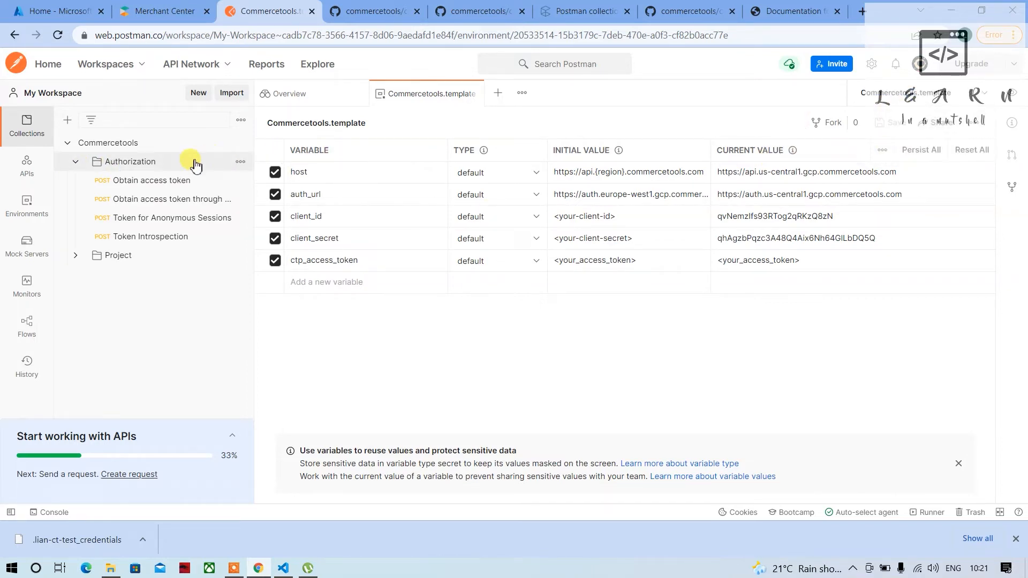
pyautogui.click(151, 180)
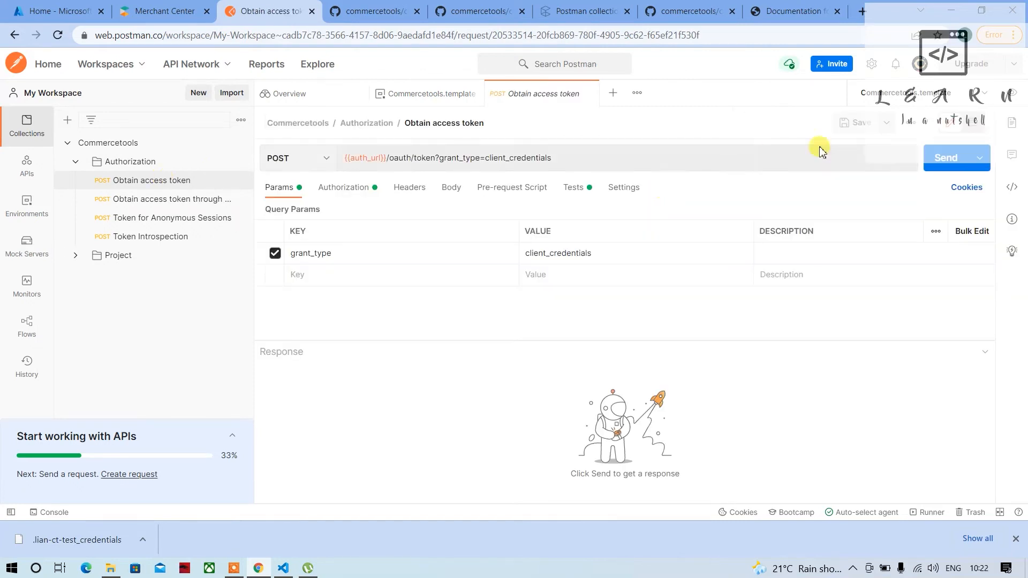
pyautogui.click(944, 158)
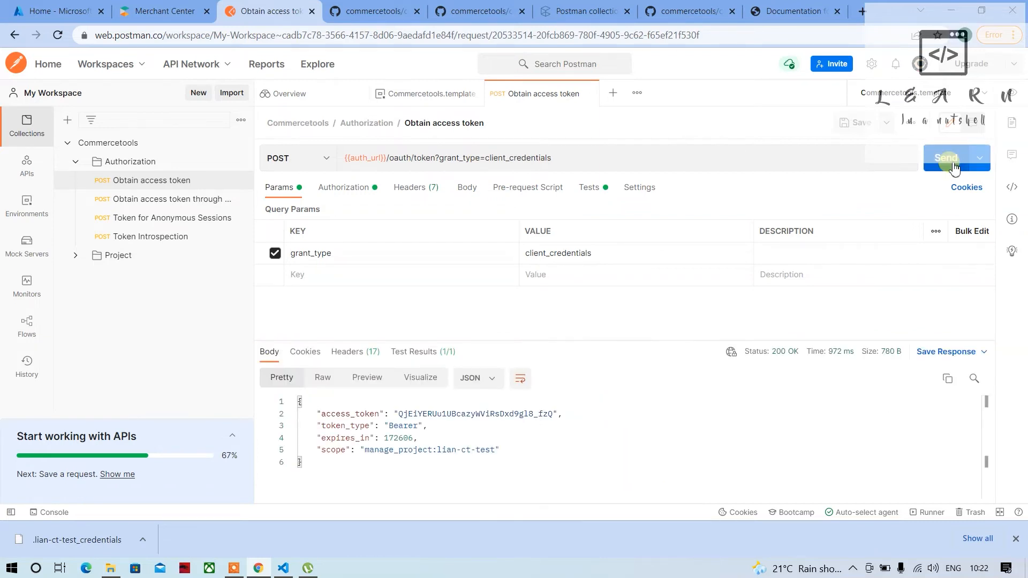
pyautogui.moveTo(612, 420)
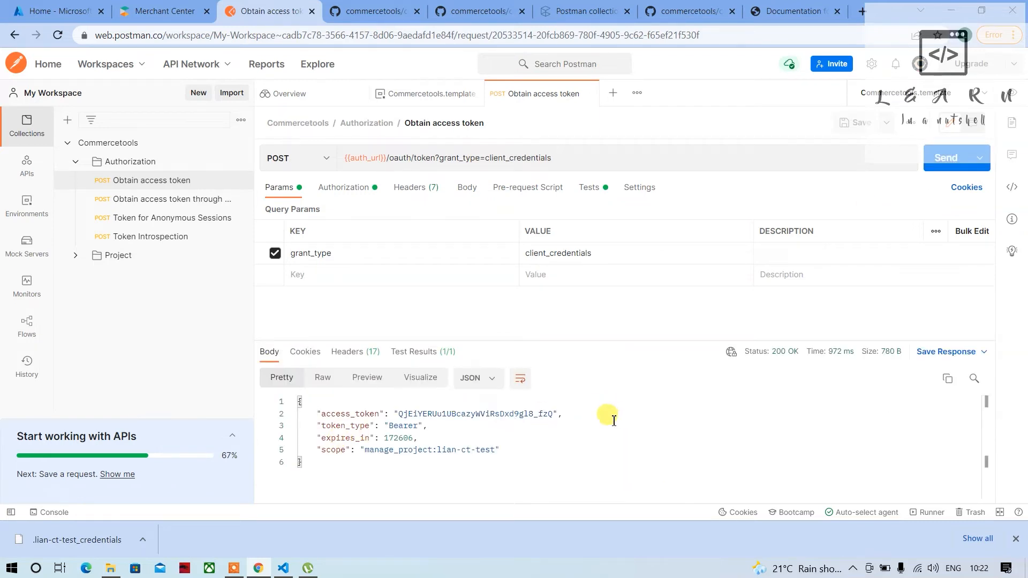
# - Review the token-storing test script and the environment's new ctp_access_token and lian-ct-test project-key
pyautogui.click(588, 186)
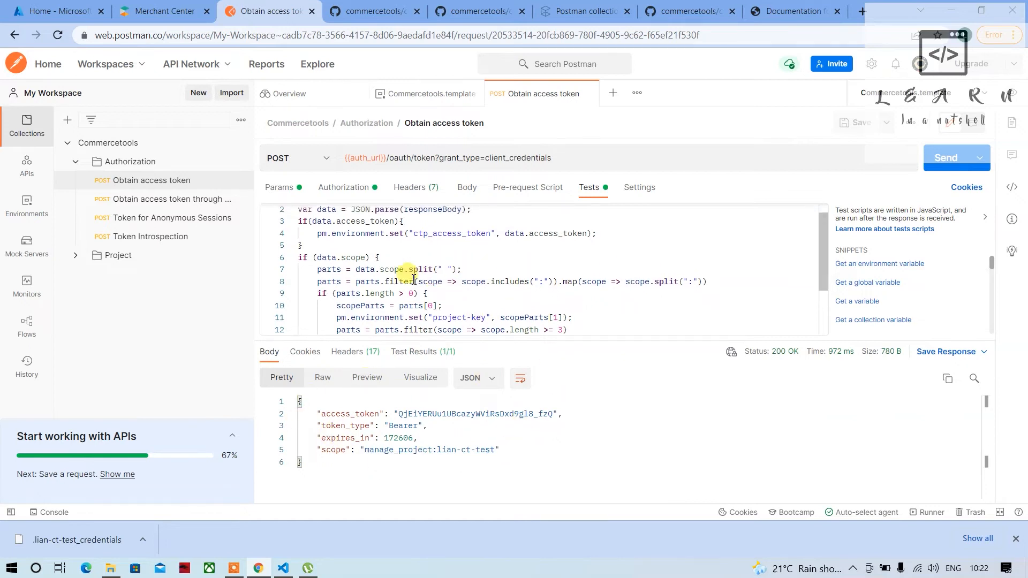
pyautogui.click(25, 205)
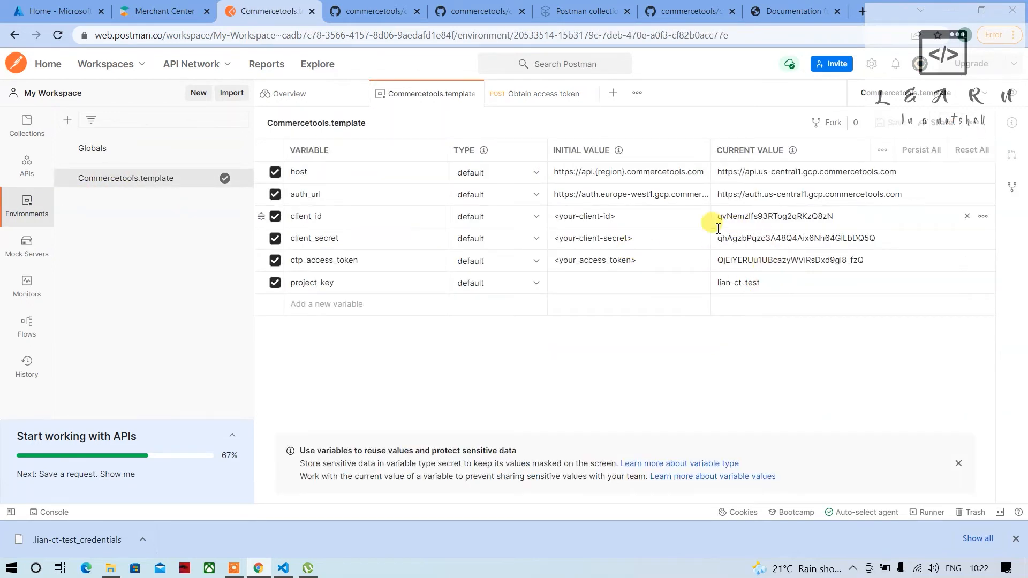
pyautogui.moveTo(873, 260)
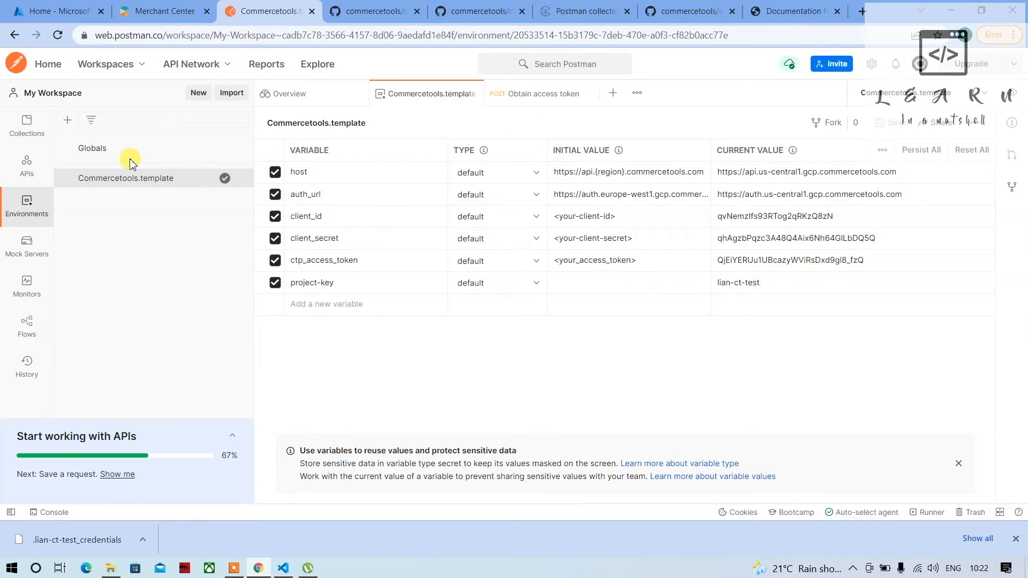
pyautogui.click(25, 124)
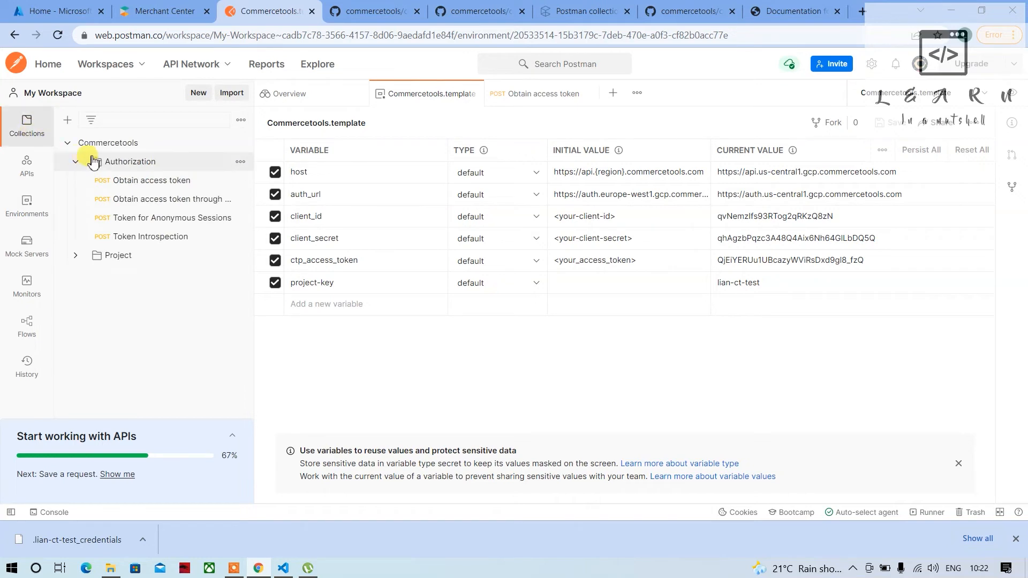
# - Send the Query products request from Project > Products and get 200 OK
pyautogui.click(152, 180)
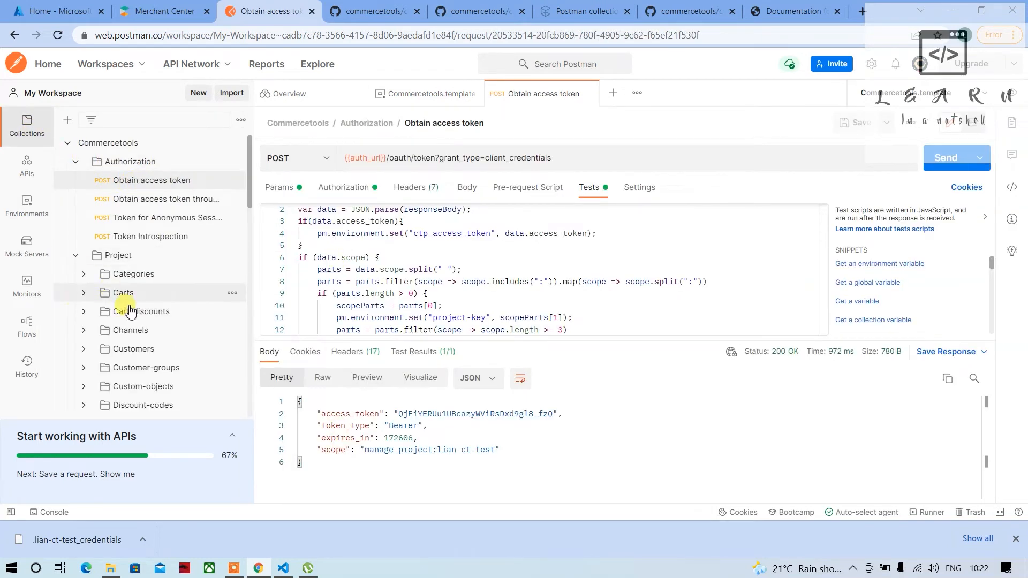
pyautogui.scroll(-3)
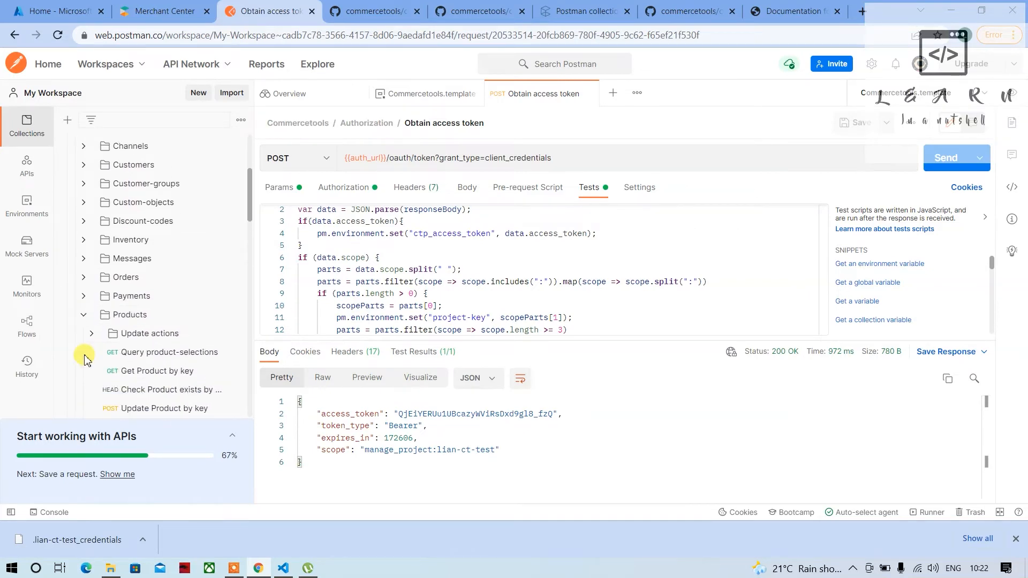
pyautogui.scroll(-3)
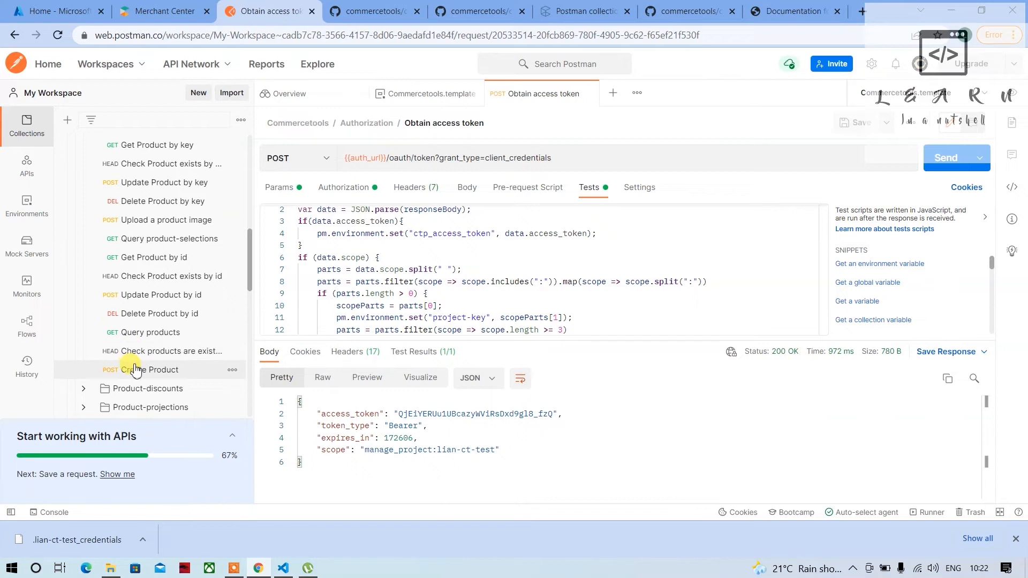
pyautogui.click(159, 332)
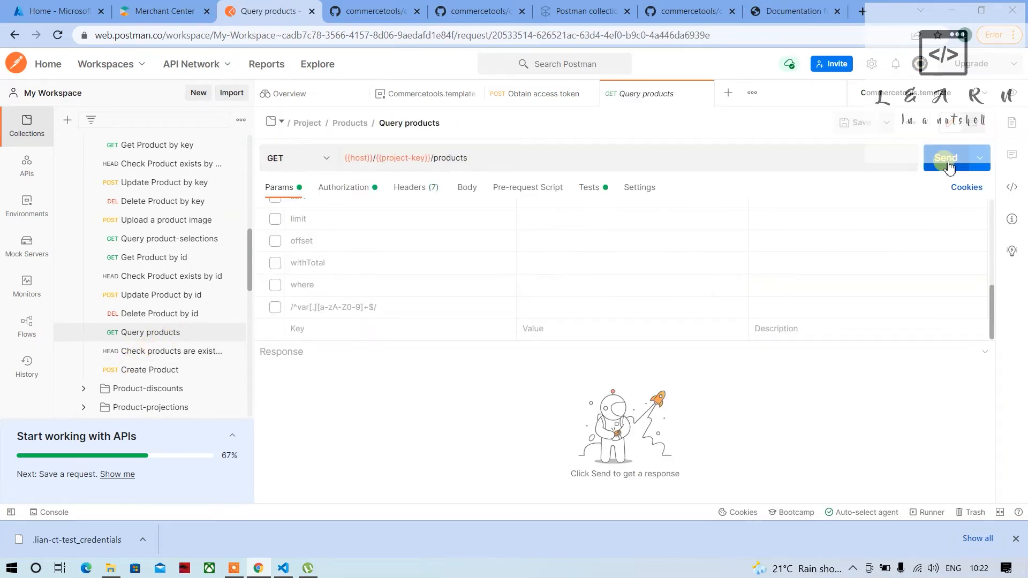
pyautogui.click(946, 158)
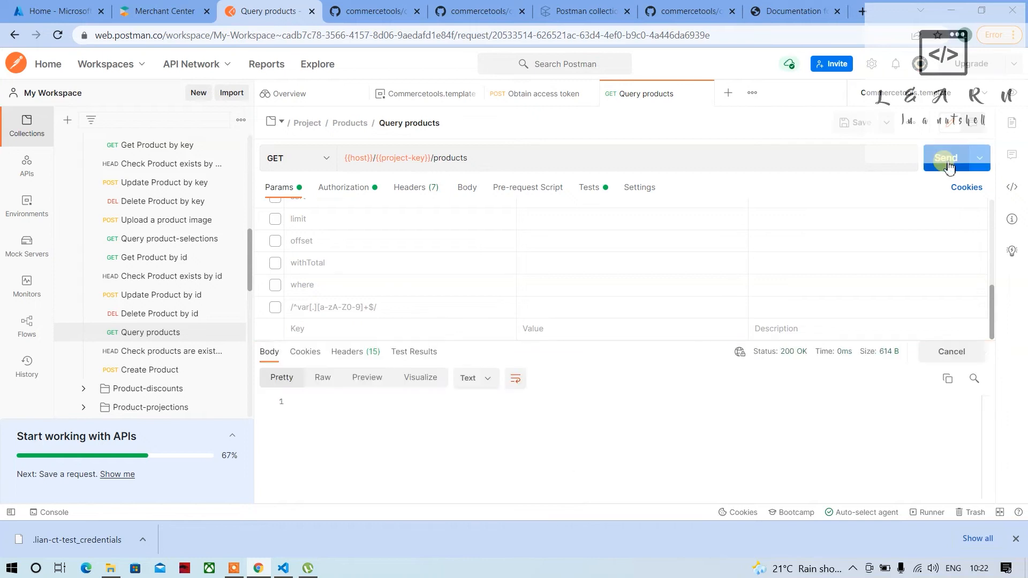
pyautogui.click(946, 158)
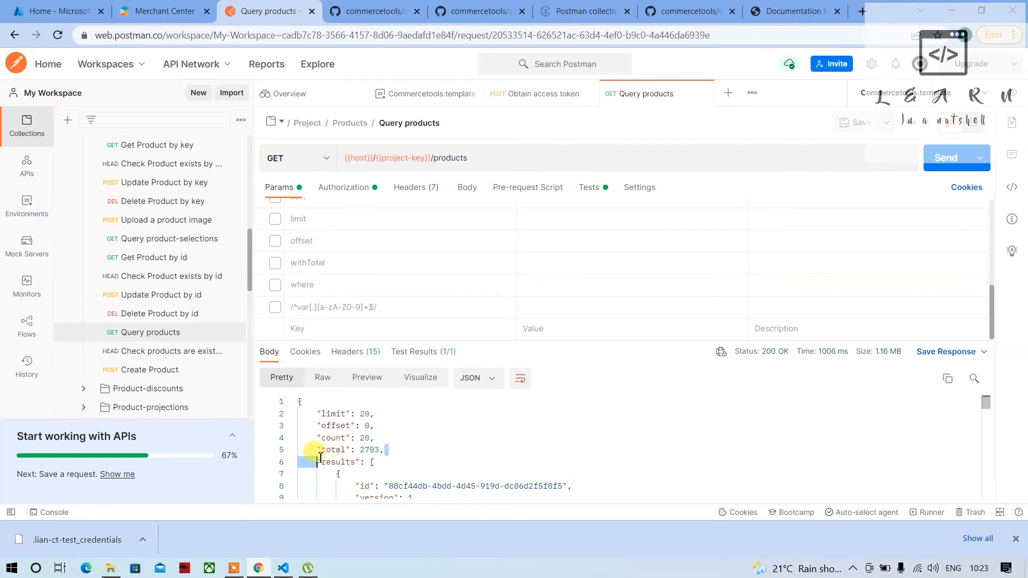
# - Review the response showing 20 of 2703 total products, then reach the Channels folder
pyautogui.click(346, 450)
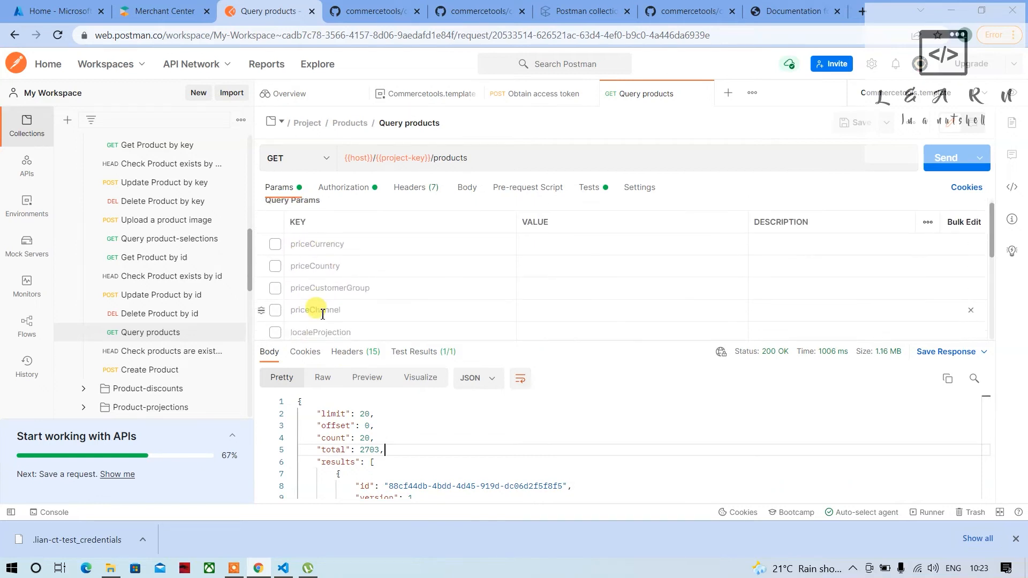
pyautogui.scroll(-3)
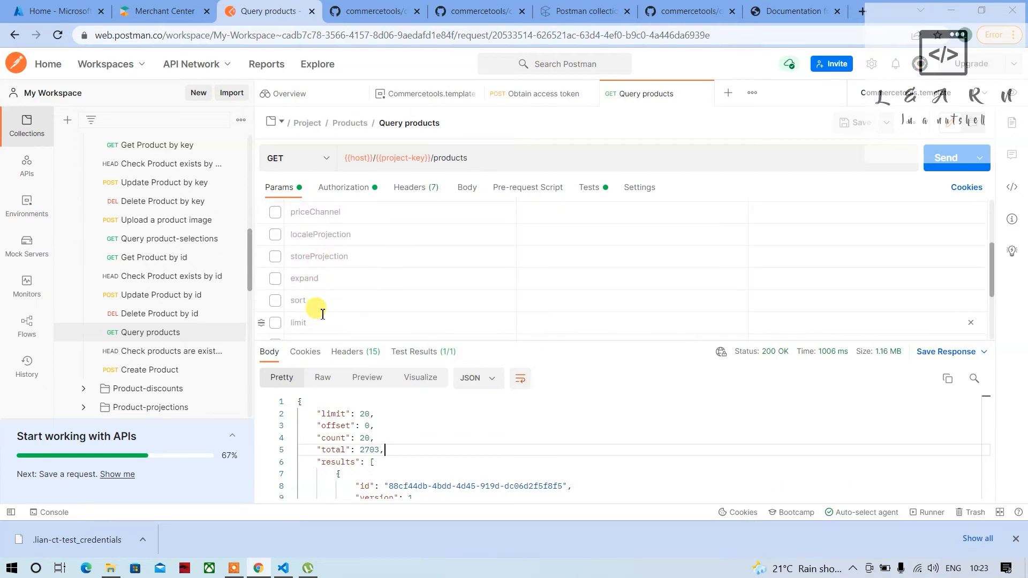
pyautogui.scroll(-3)
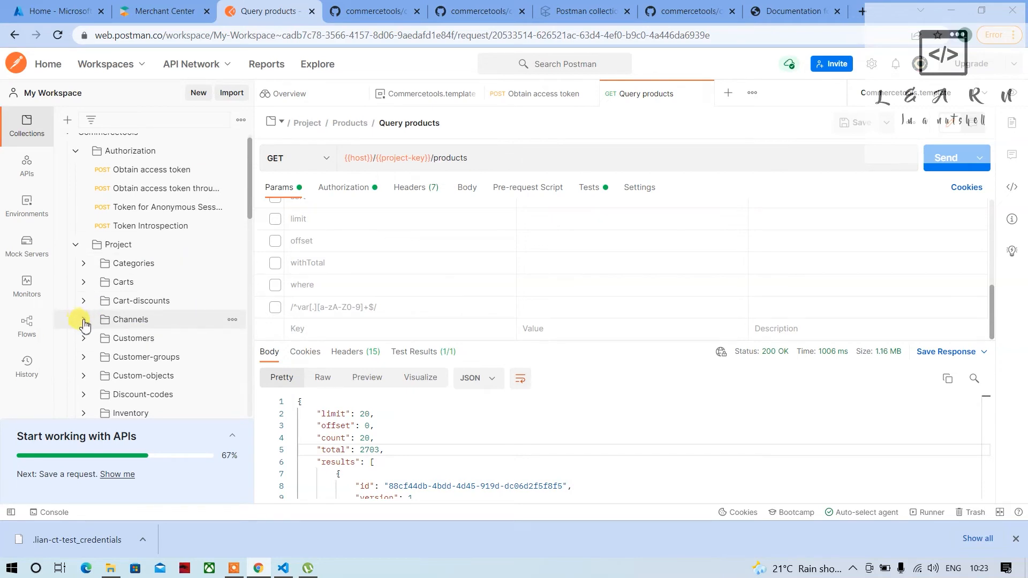
pyautogui.click(83, 320)
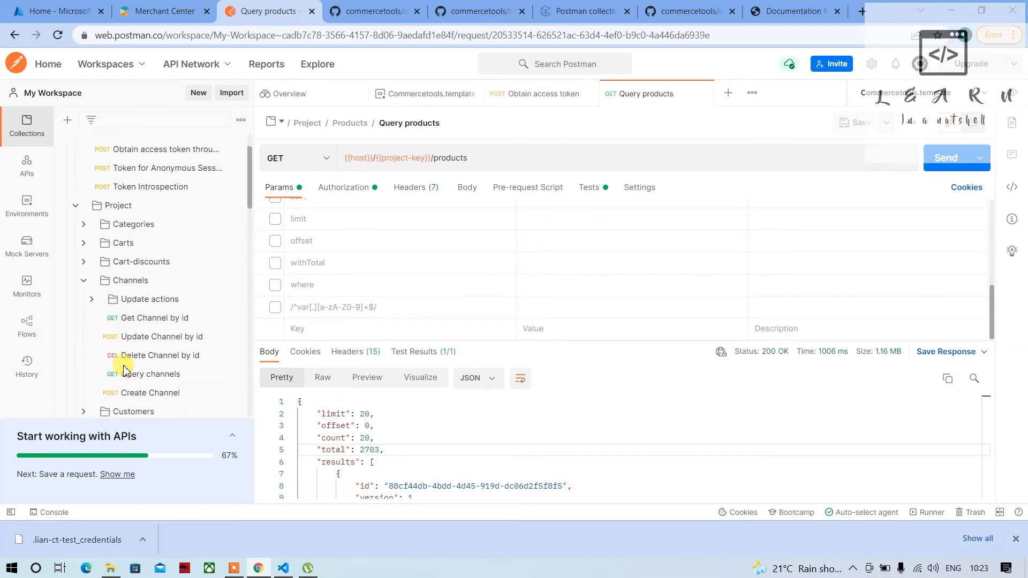
# - Open Create Customer from the Customers folder and show its John Doe JSON body
pyautogui.click(84, 280)
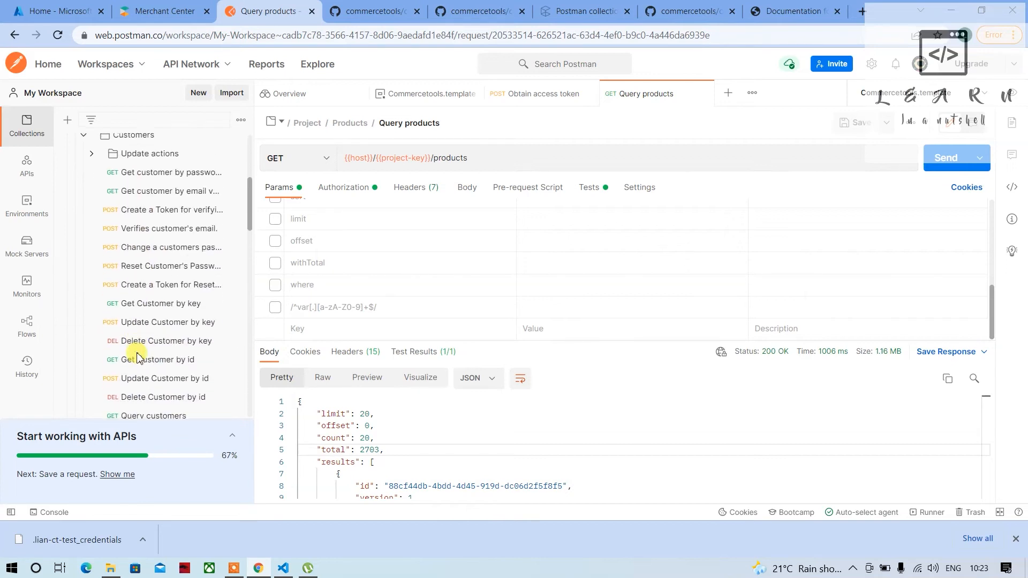
pyautogui.click(152, 332)
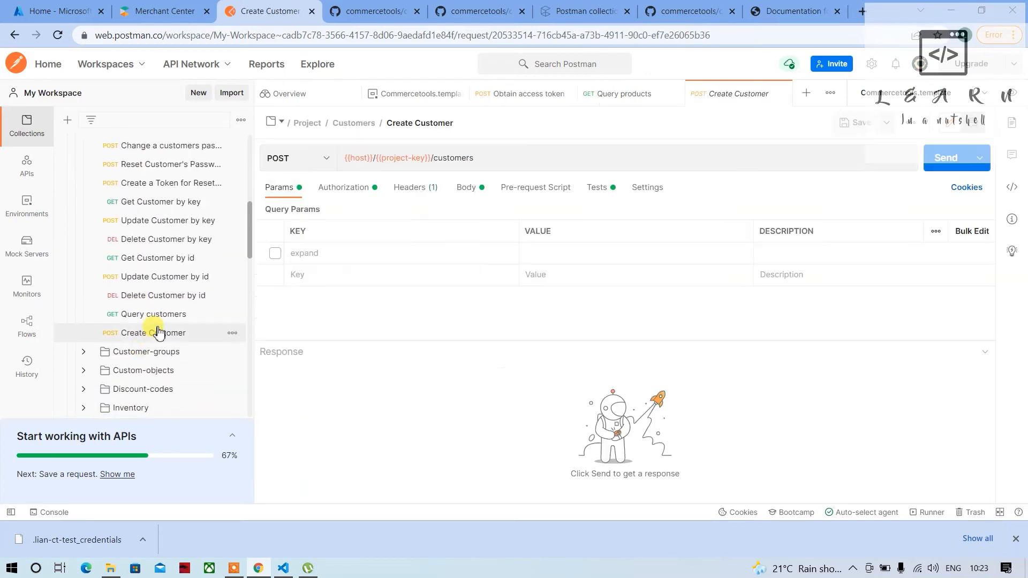
pyautogui.click(465, 187)
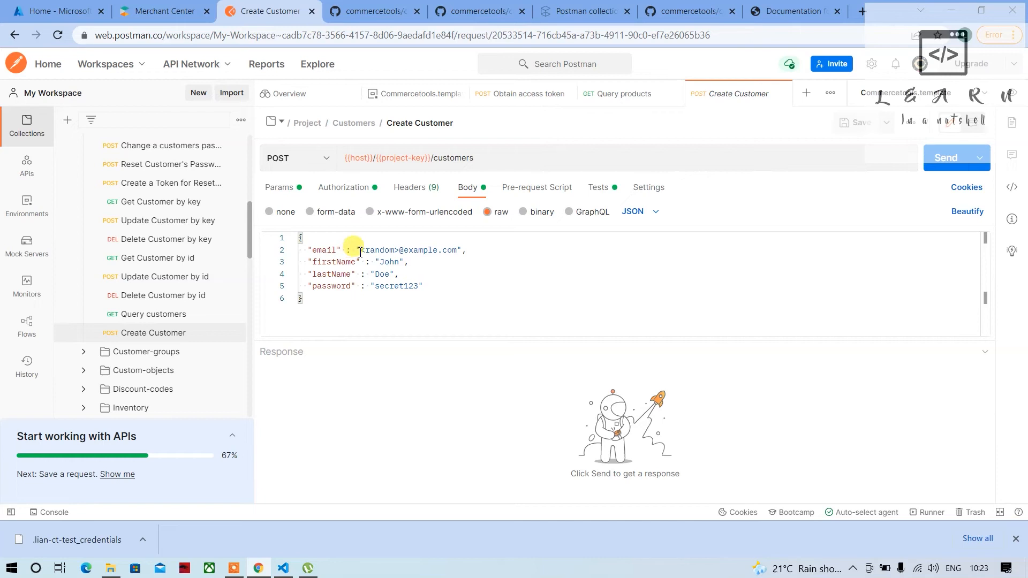
pyautogui.doubleClick(380, 249)
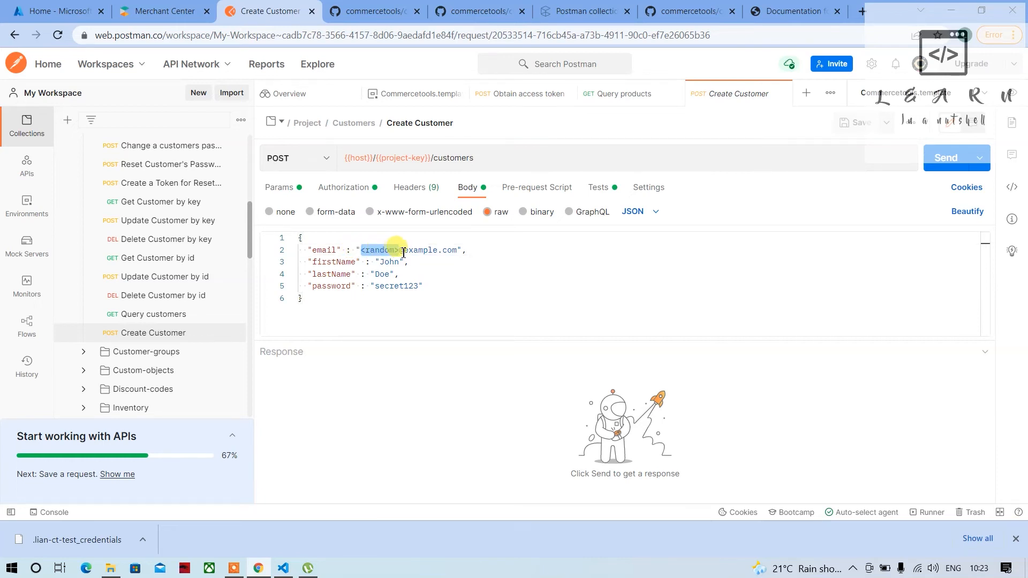
pyautogui.write('le')
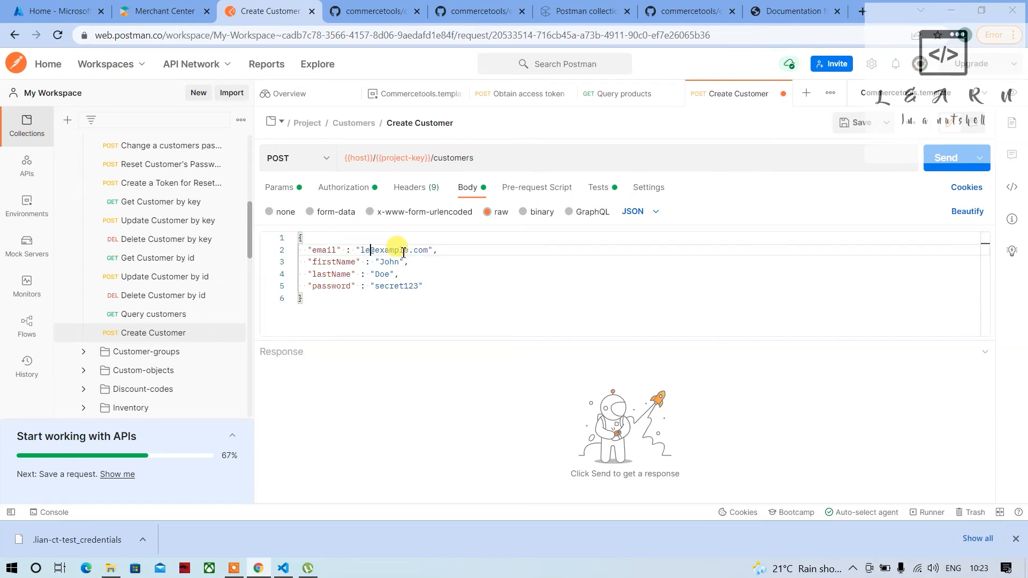
pyautogui.write('learning')
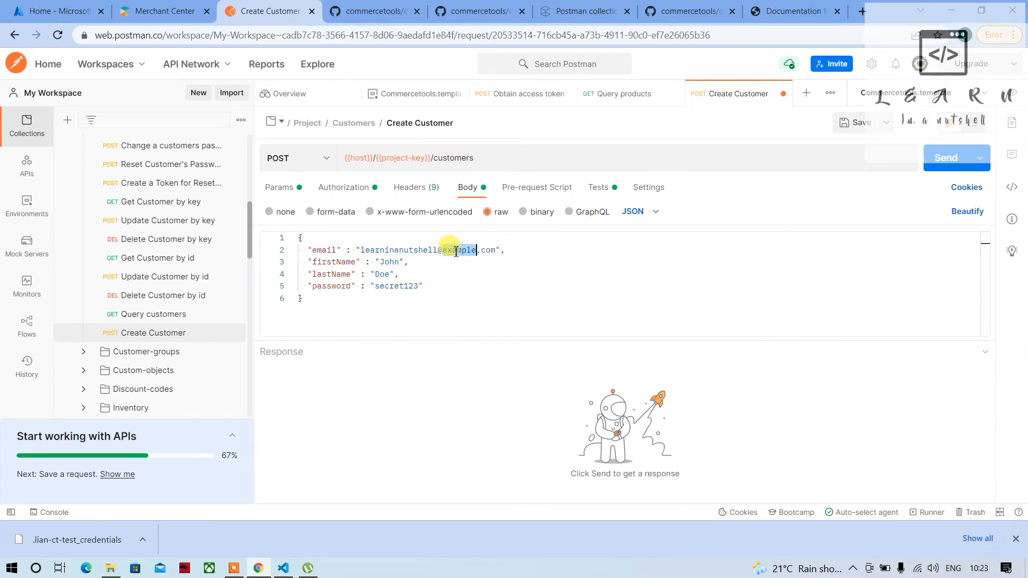
pyautogui.write('gmail')
pyautogui.click(642, 261)
pyautogui.write('Learn in ')
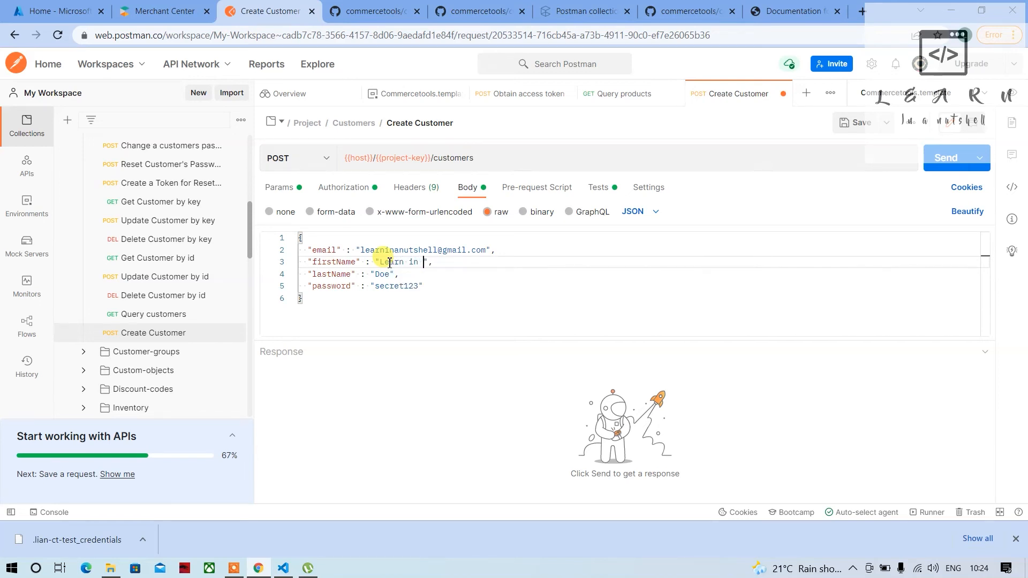
pyautogui.write('a Nutshe')
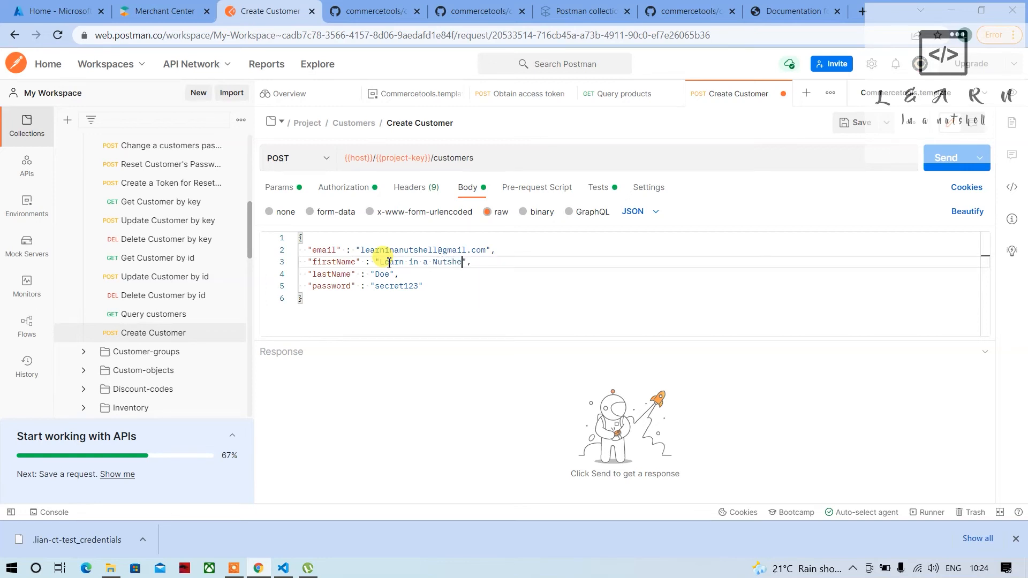
pyautogui.doubleClick(383, 274)
pyautogui.write('YT')
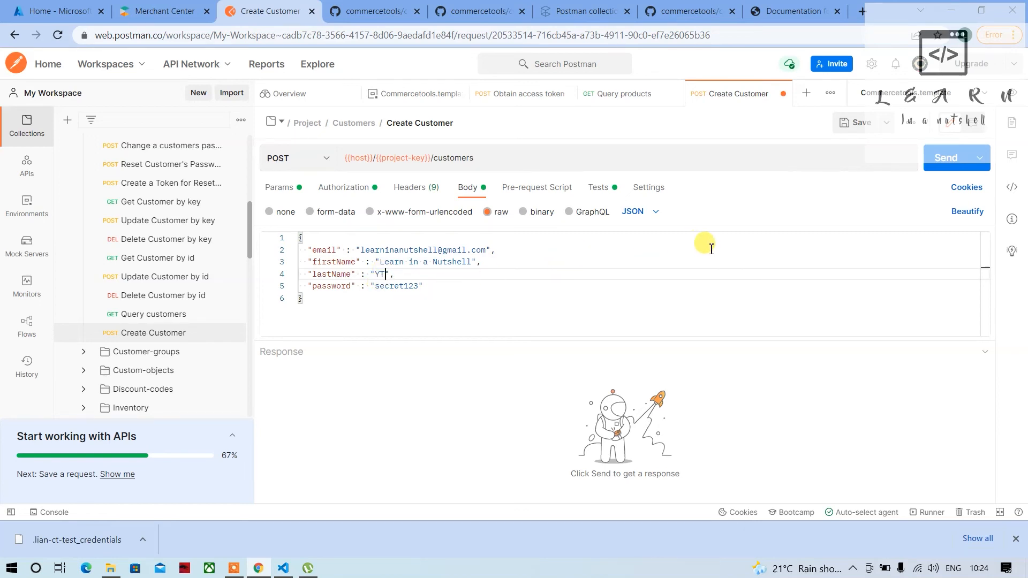
pyautogui.moveTo(945, 158)
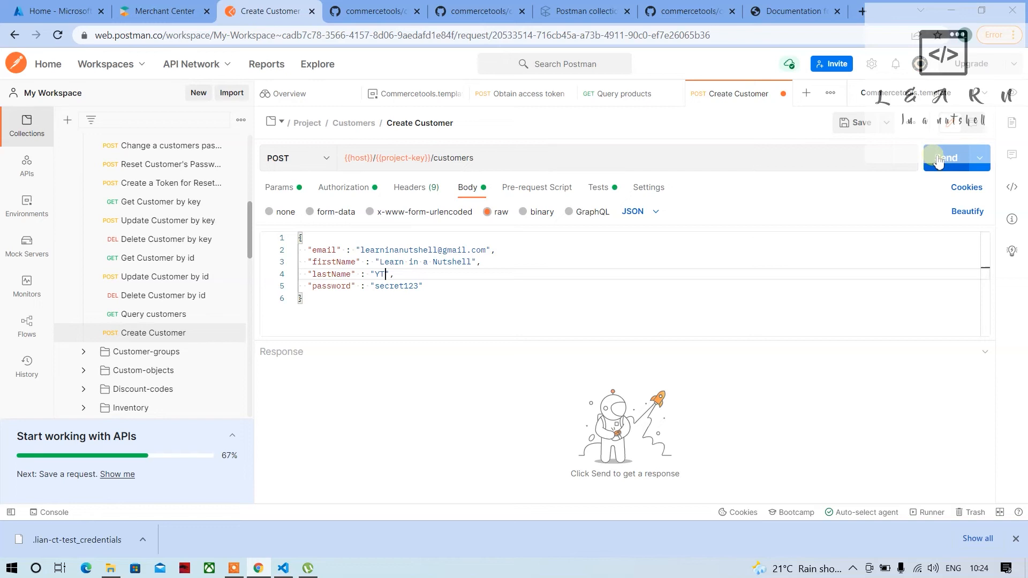
# - Send the Create Customer request, get 201 Created, and head to Merchant Center to verify
pyautogui.click(950, 158)
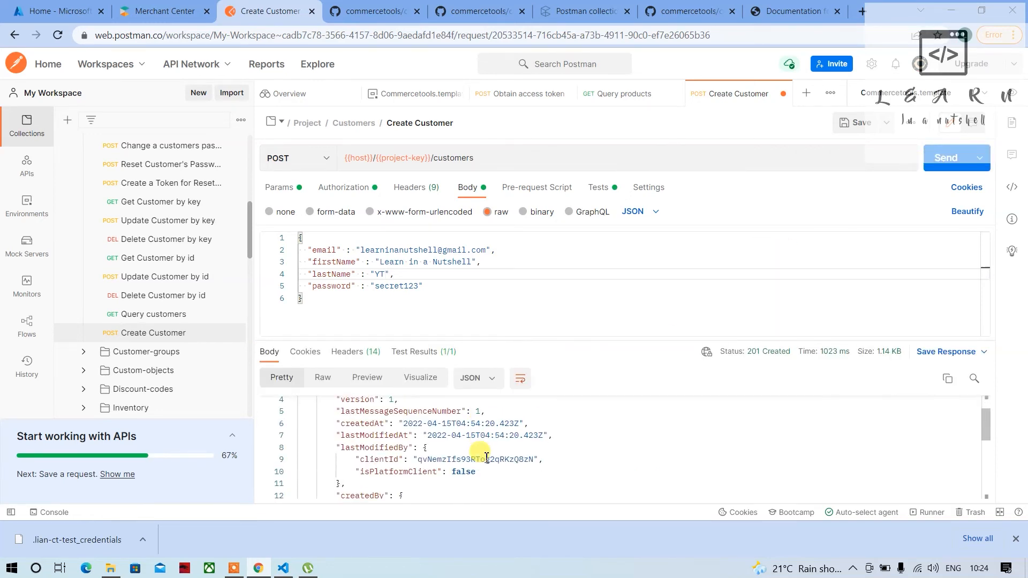
pyautogui.scroll(-3)
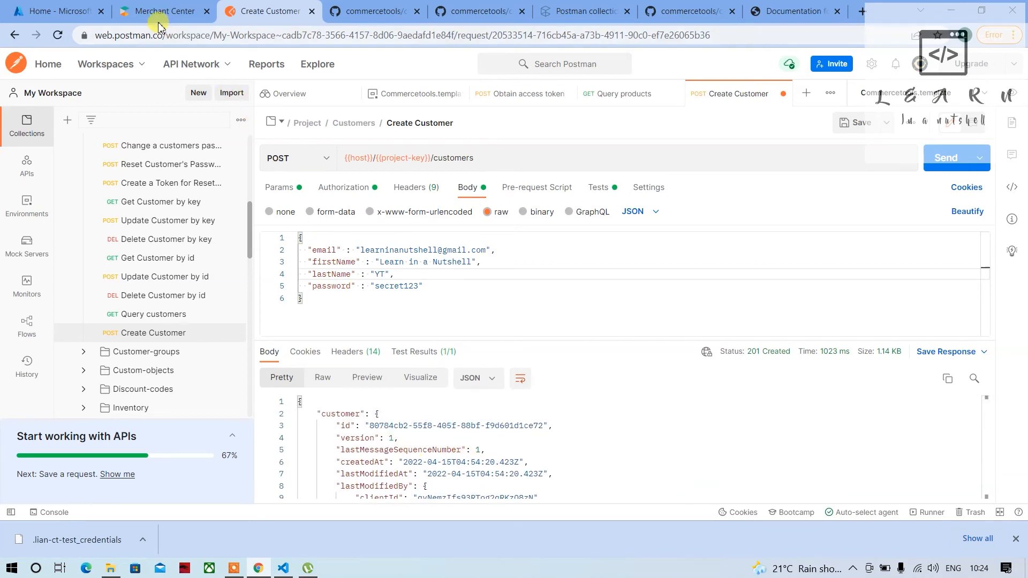
pyautogui.click(162, 11)
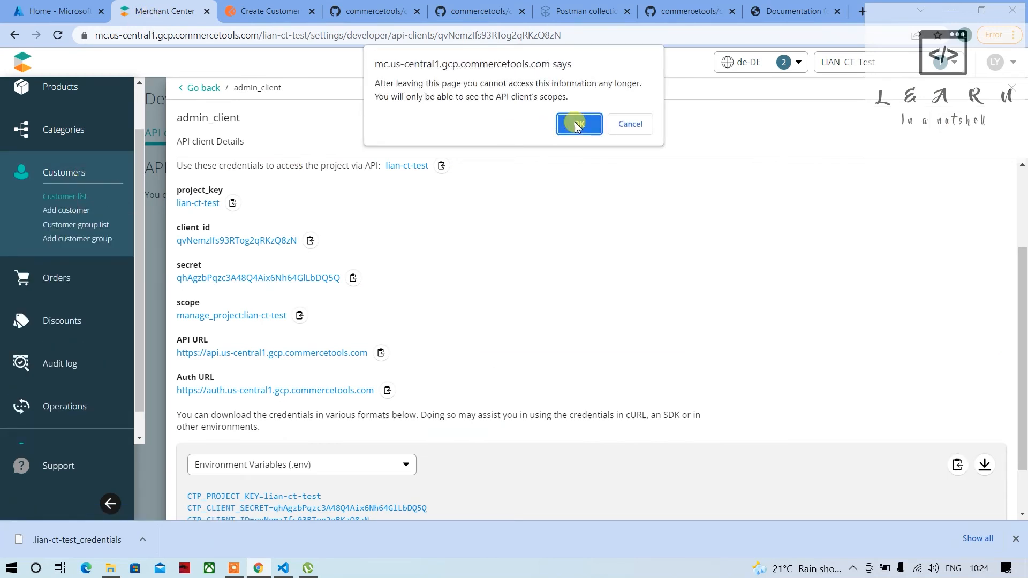
# - Confirm the Merchant Center customer list shows Learn in a Nutshell YT, then return to Postman
pyautogui.click(579, 124)
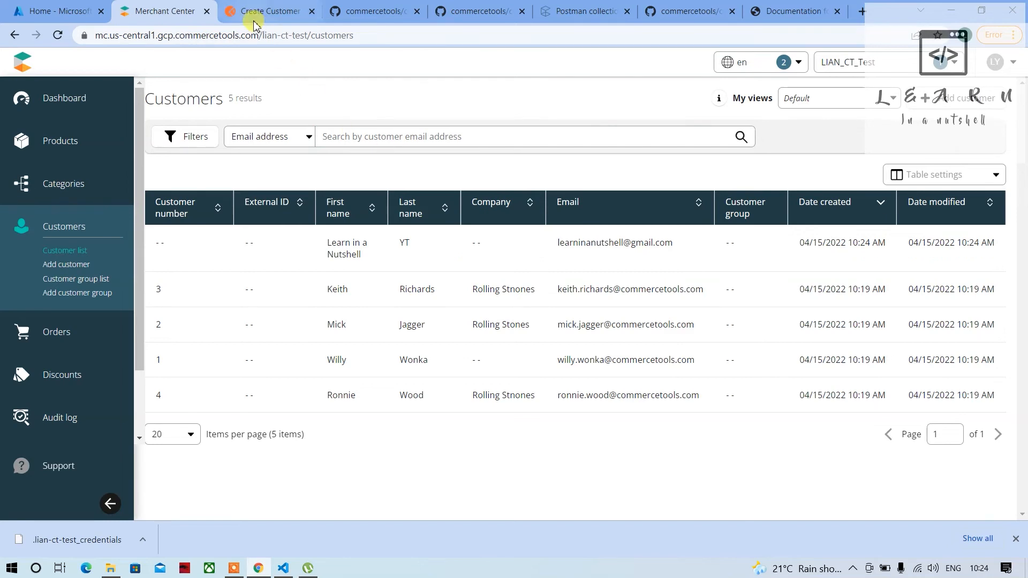
pyautogui.click(267, 11)
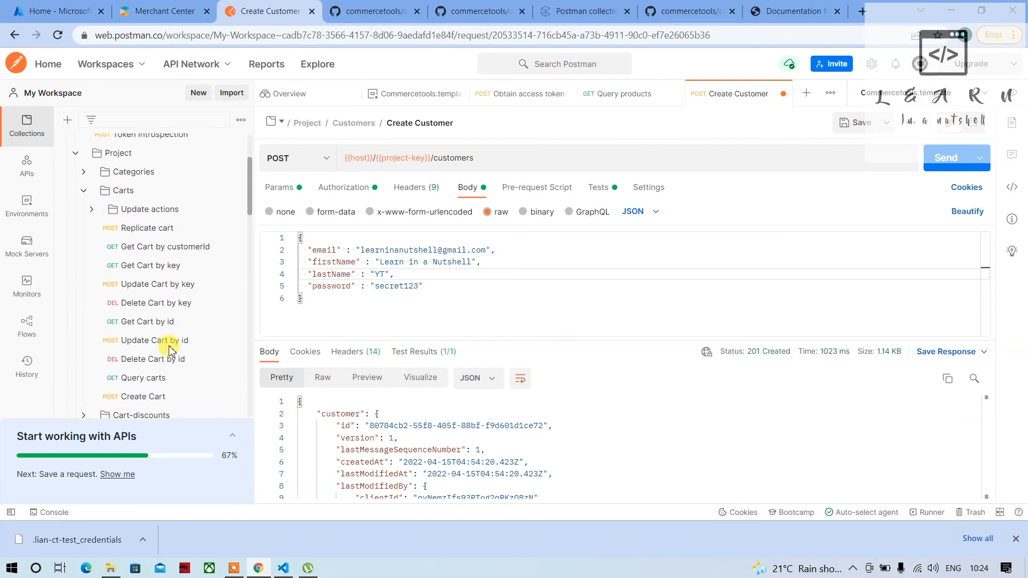
# - Send Create Cart with currency EUR and review the 201 Created active, empty cart response
pyautogui.click(143, 396)
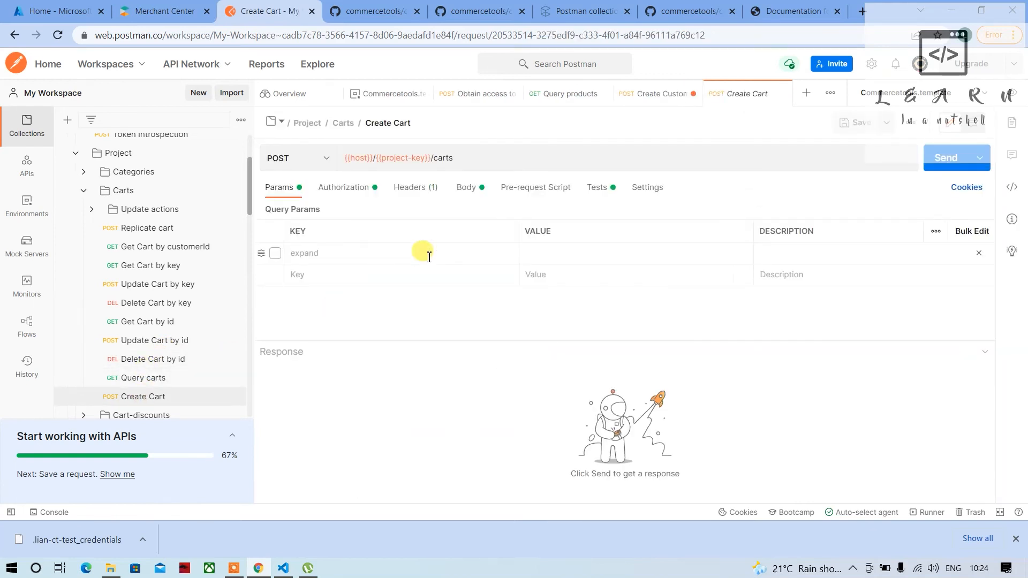
pyautogui.click(466, 186)
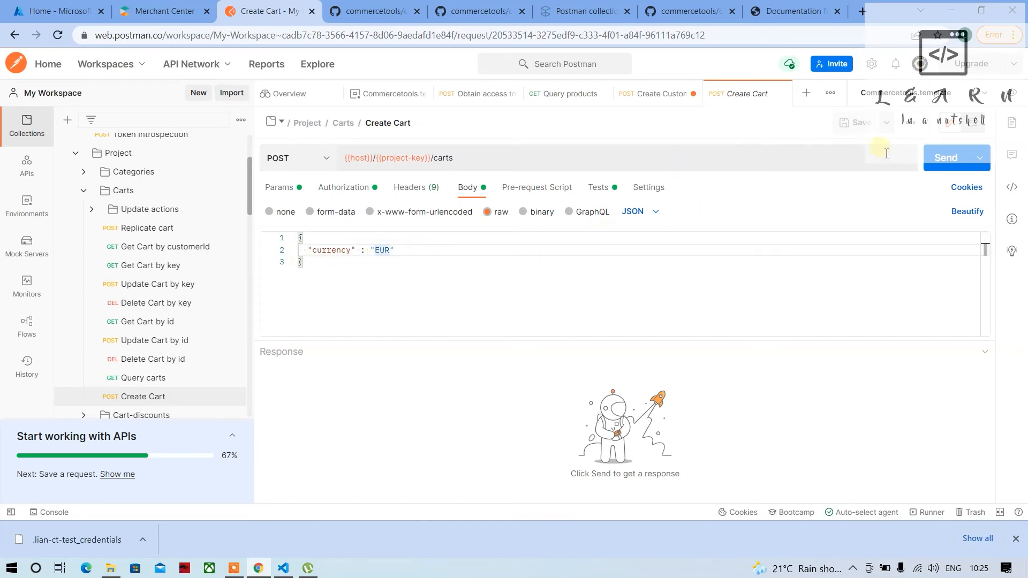
pyautogui.click(944, 157)
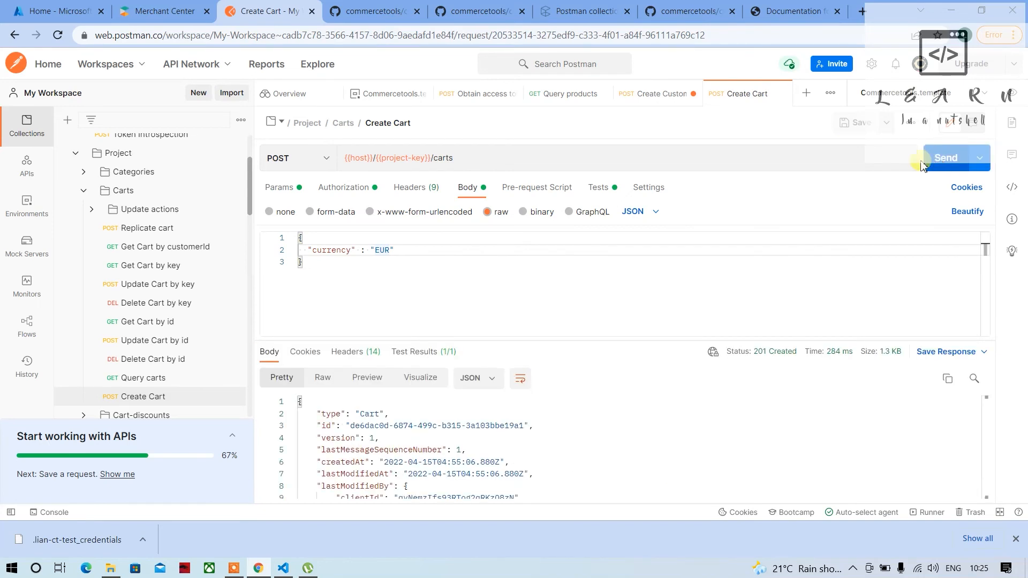
pyautogui.scroll(-3)
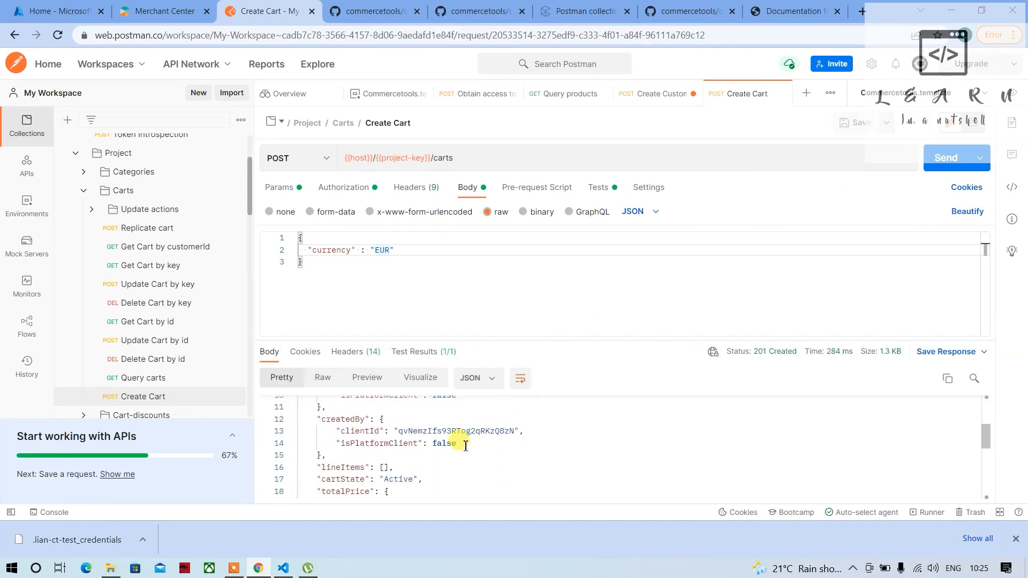
pyautogui.scroll(-3)
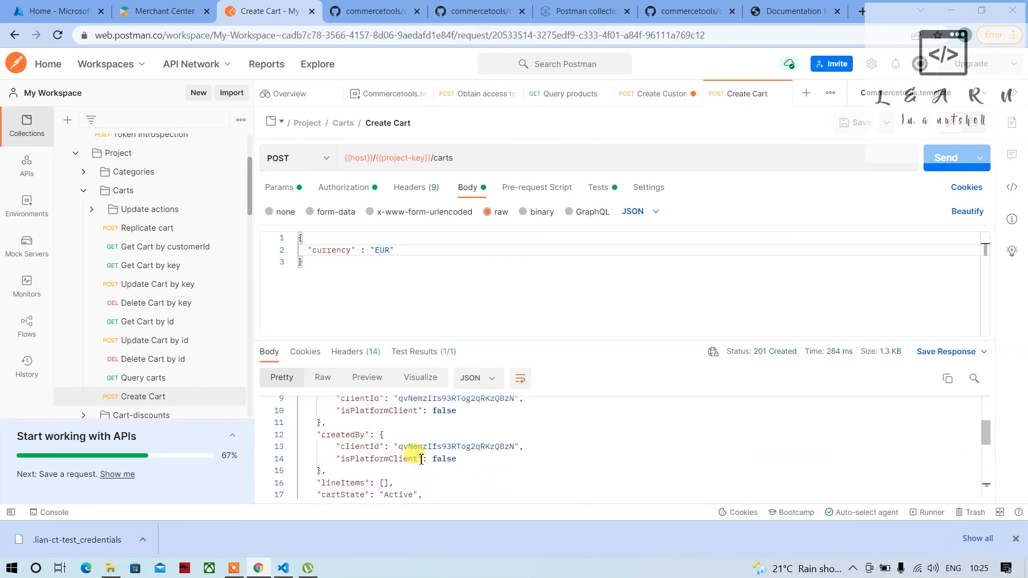
pyautogui.scroll(-3)
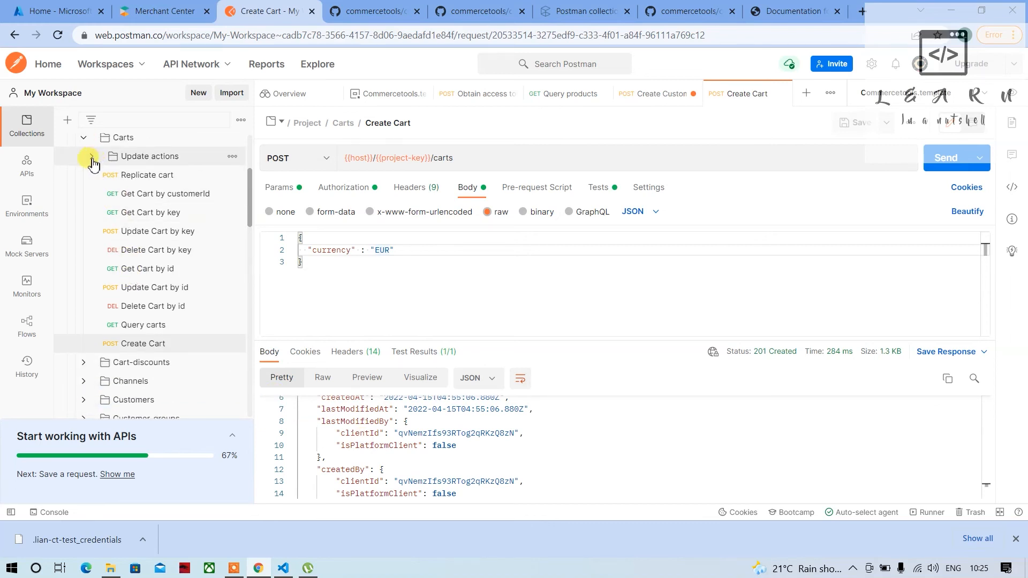
# - Collapse Carts and browse the Project folders down to In-store and project settings
pyautogui.click(93, 156)
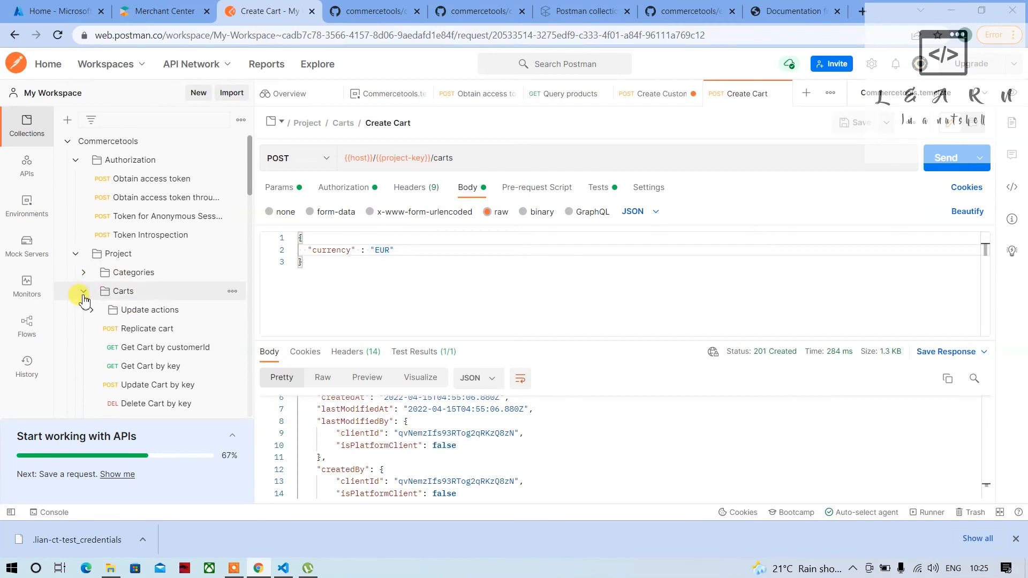
pyautogui.click(84, 291)
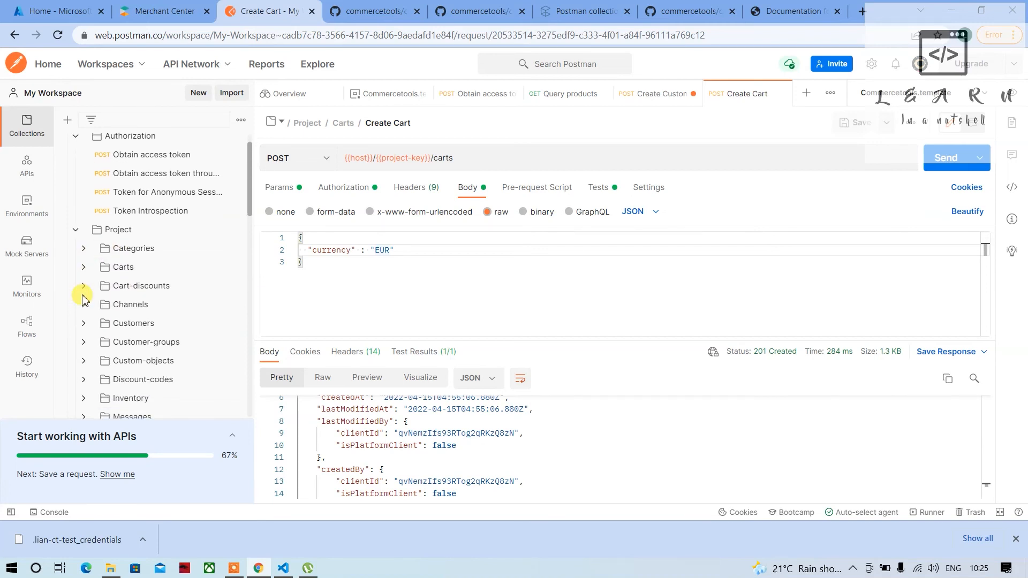
pyautogui.scroll(-3)
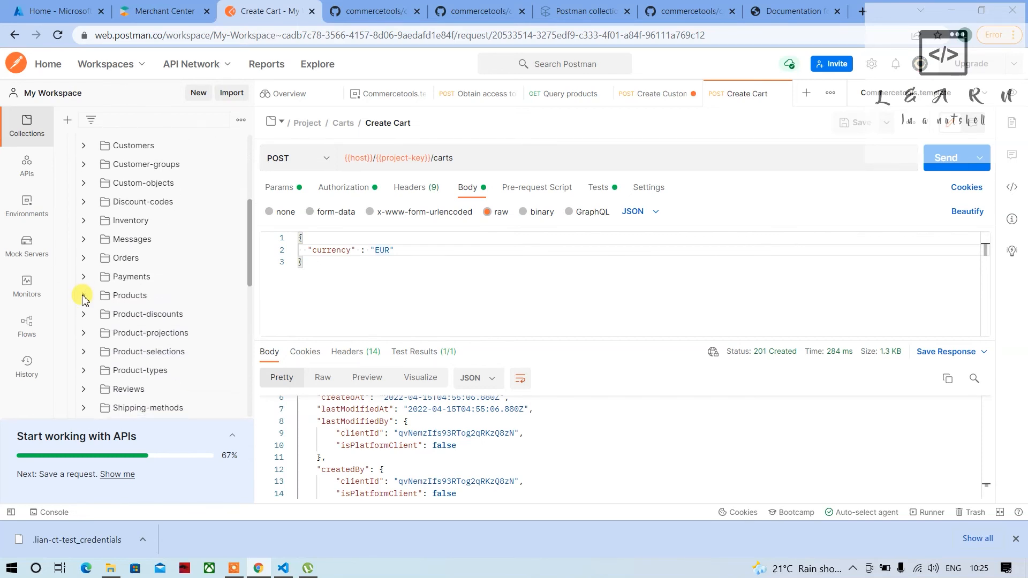
pyautogui.scroll(-3)
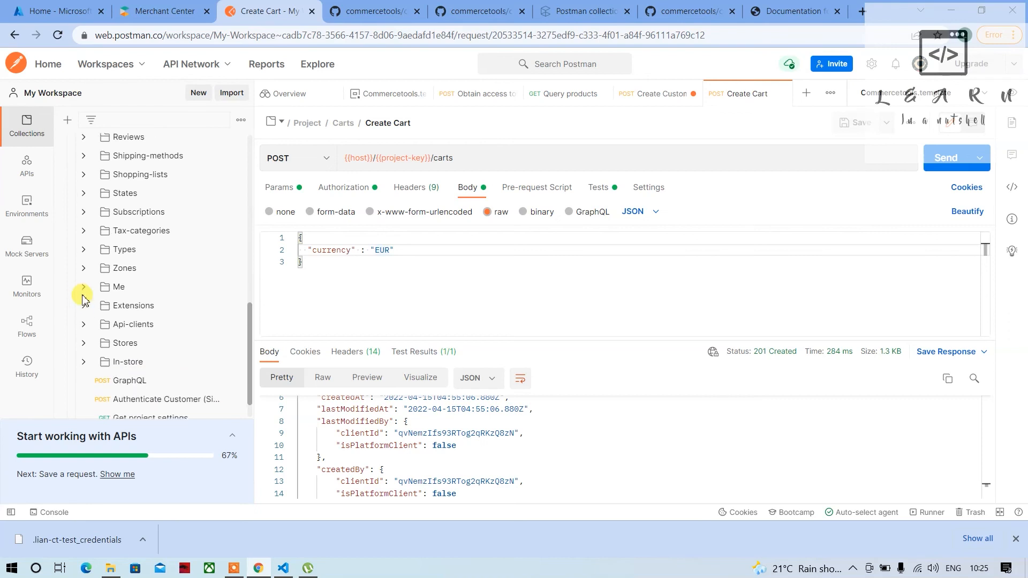
pyautogui.scroll(-3)
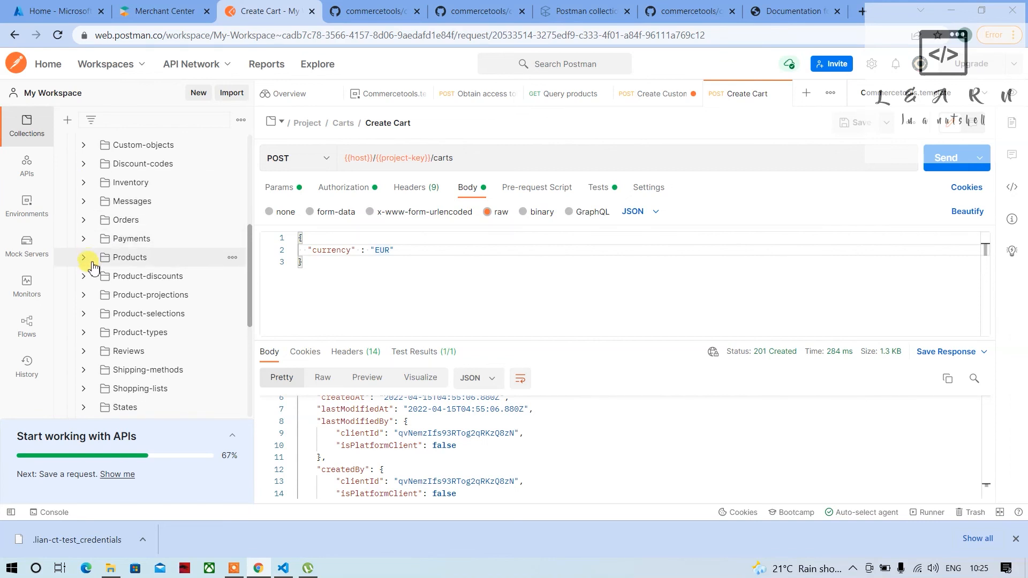
pyautogui.scroll(-3)
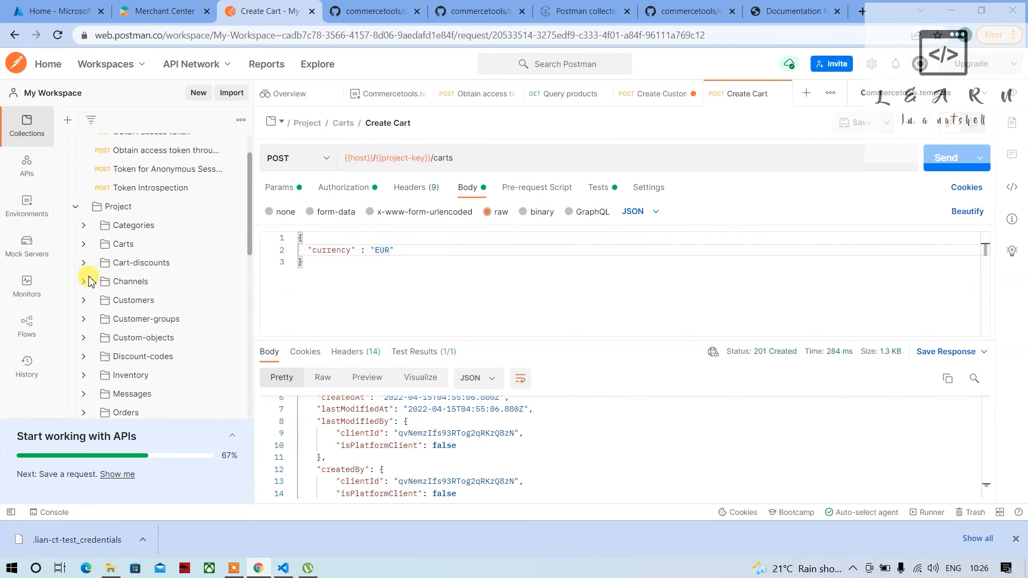
pyautogui.scroll(-3)
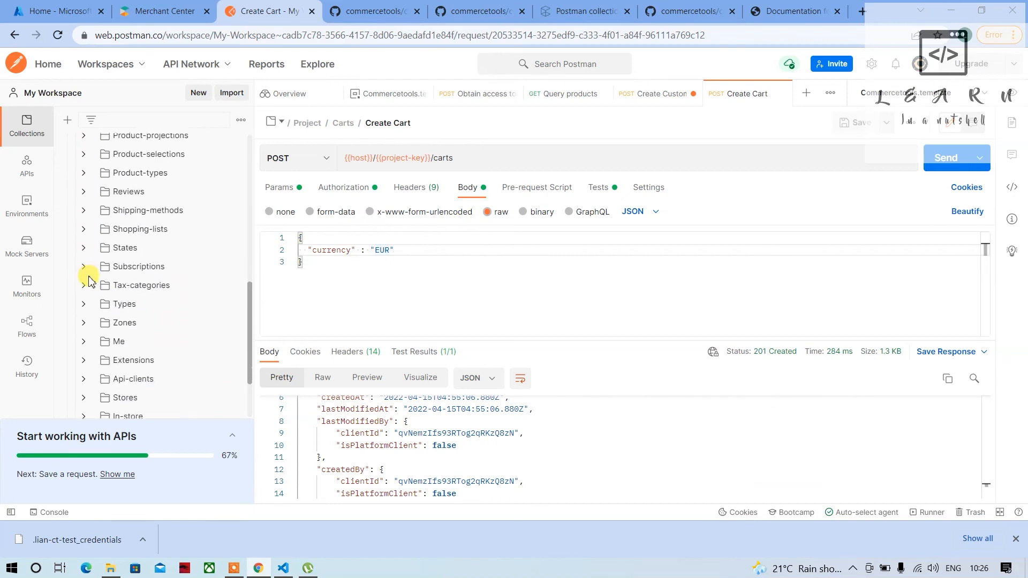
pyautogui.scroll(-3)
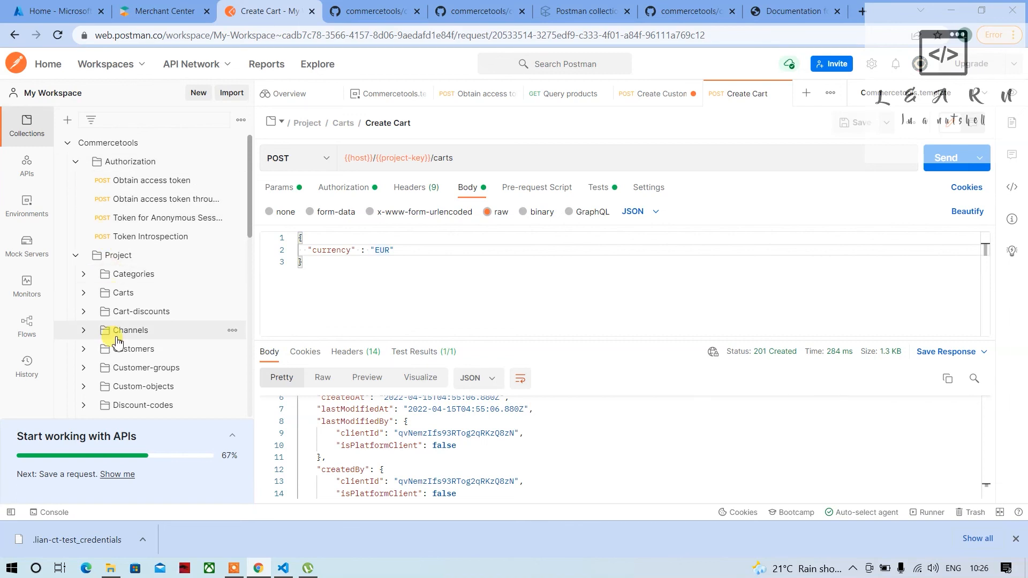
pyautogui.moveTo(131, 330)
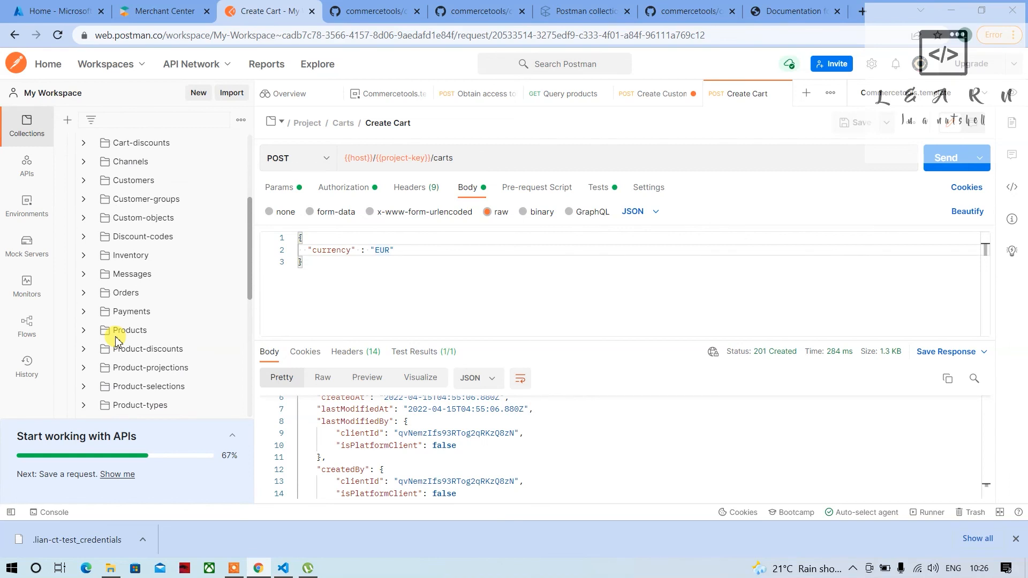
pyautogui.scroll(-3)
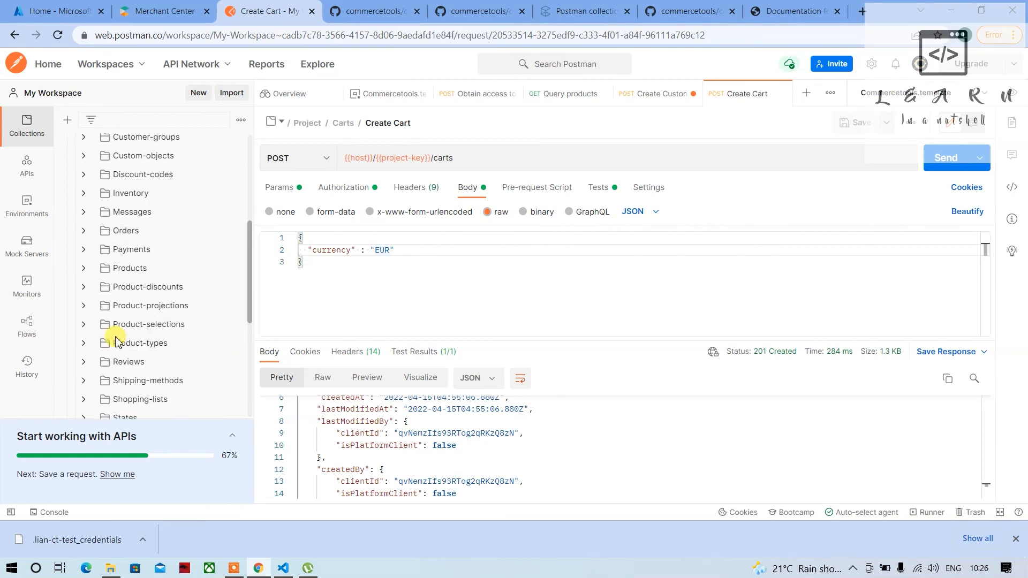
pyautogui.click(128, 334)
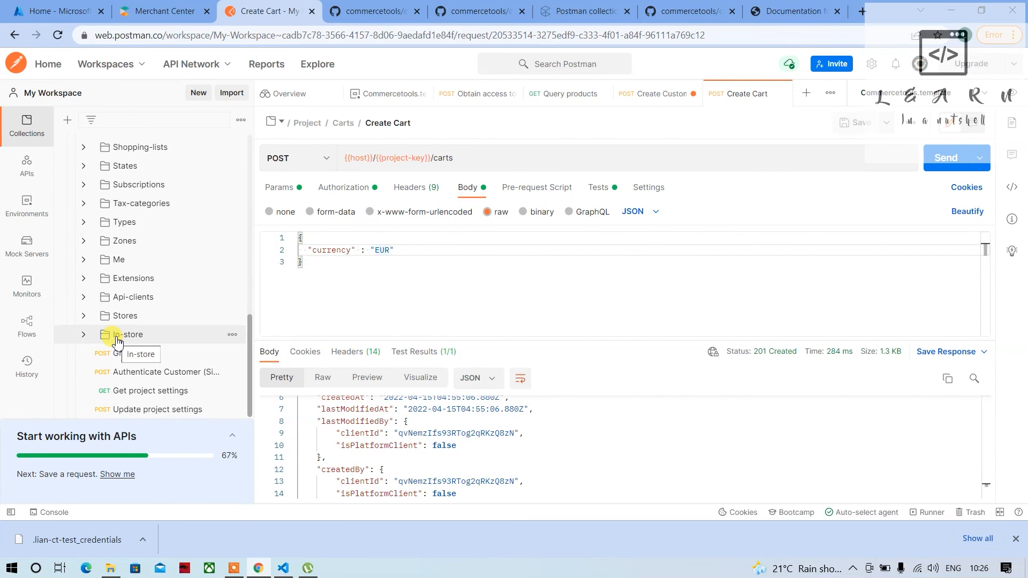